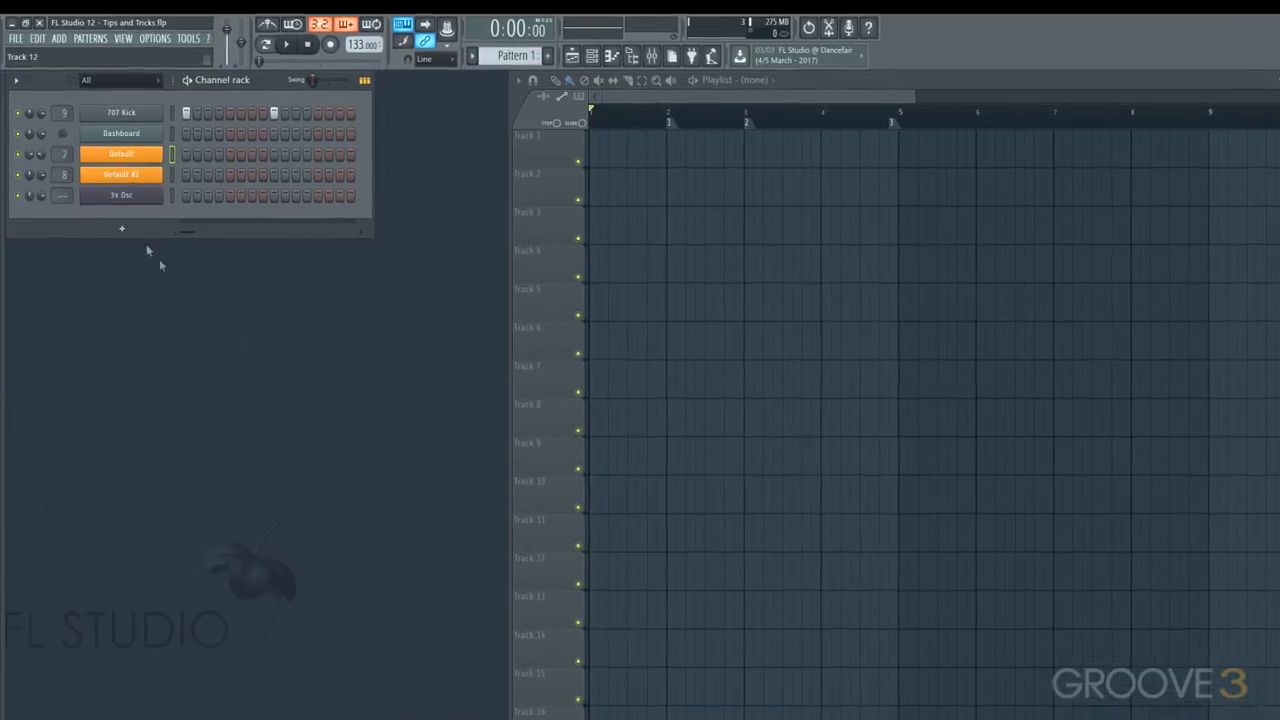
Step: Draw a descending channel-volume curve for the 707 Kick in its event editor
right_click(44, 124)
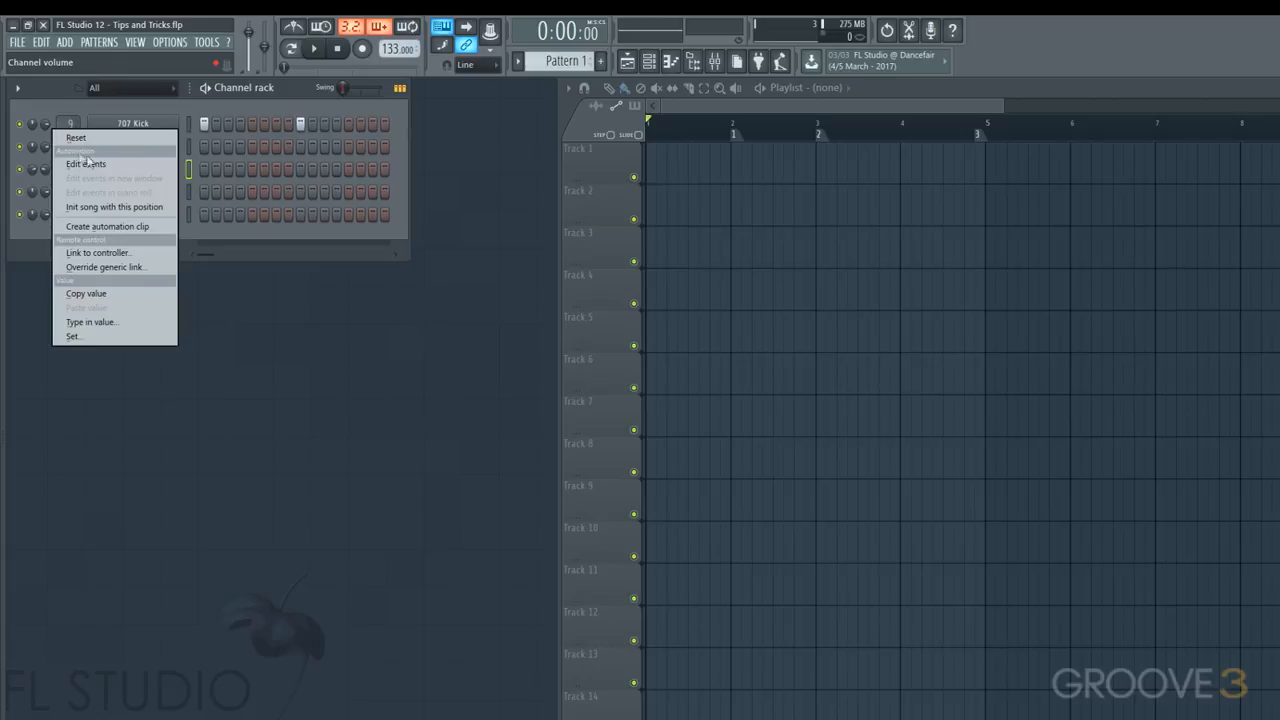
left_click(86, 164)
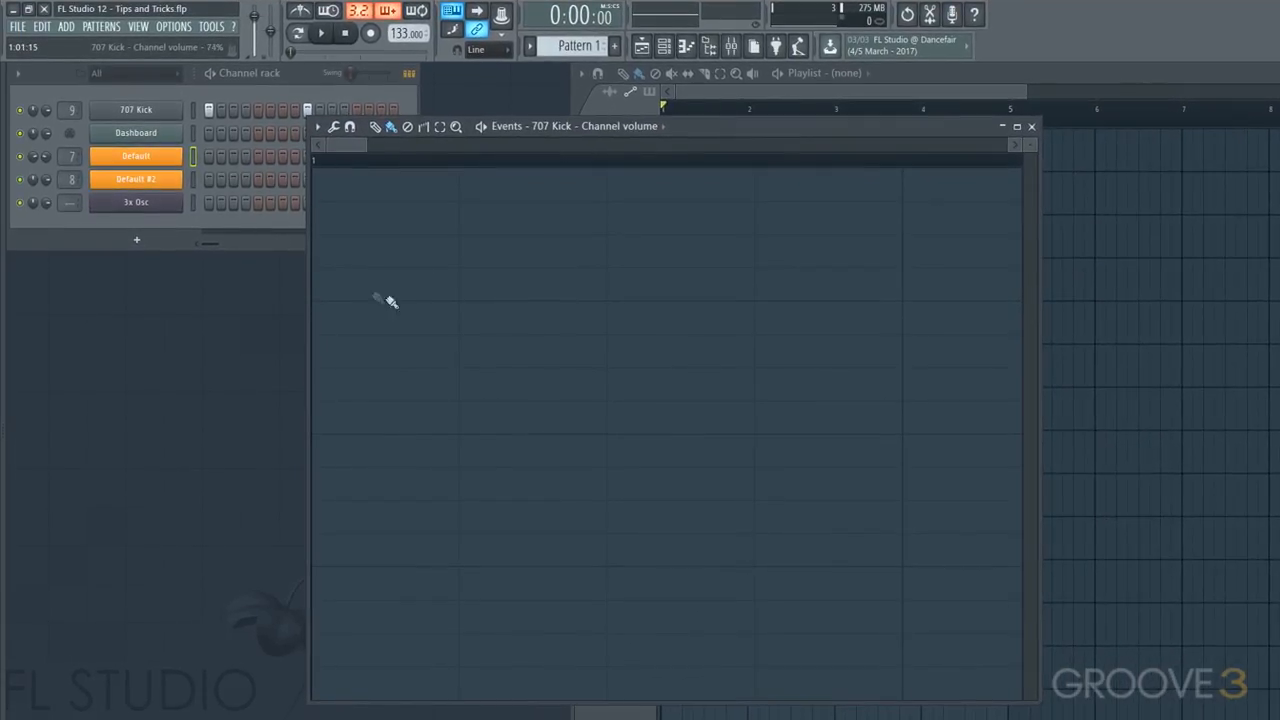
left_click_drag(344, 290, 970, 384)
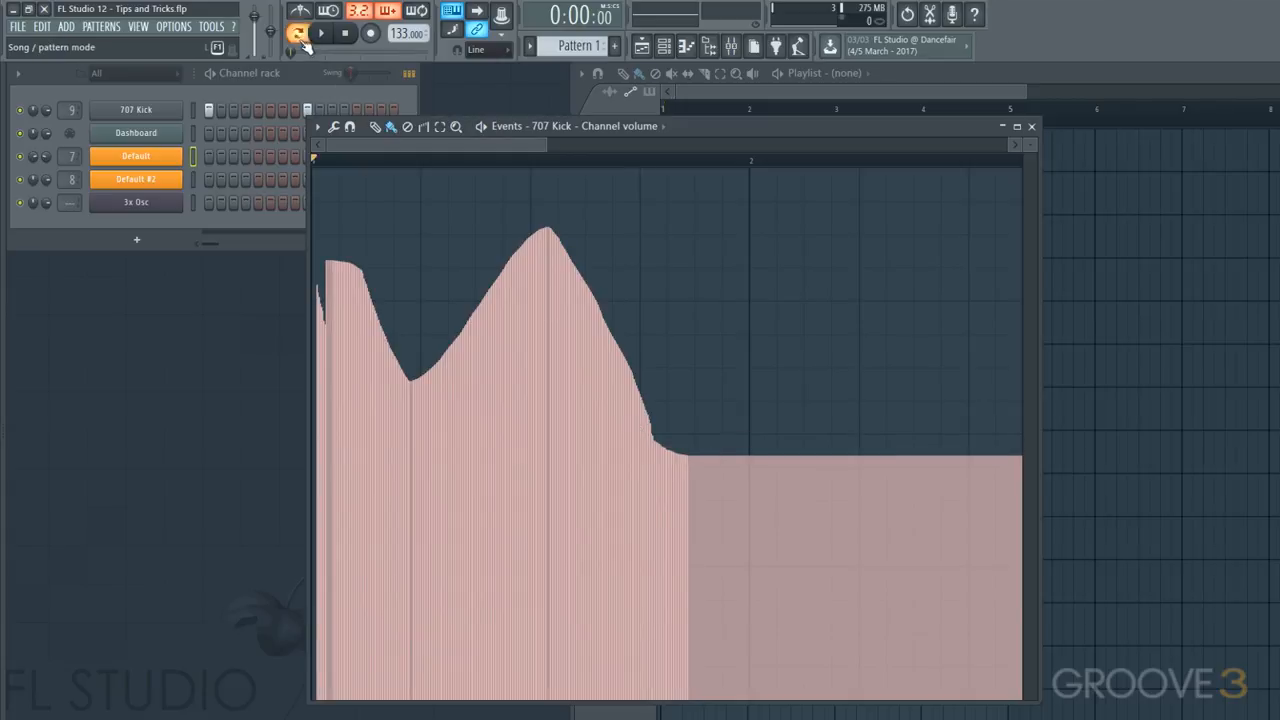
left_click(298, 32)
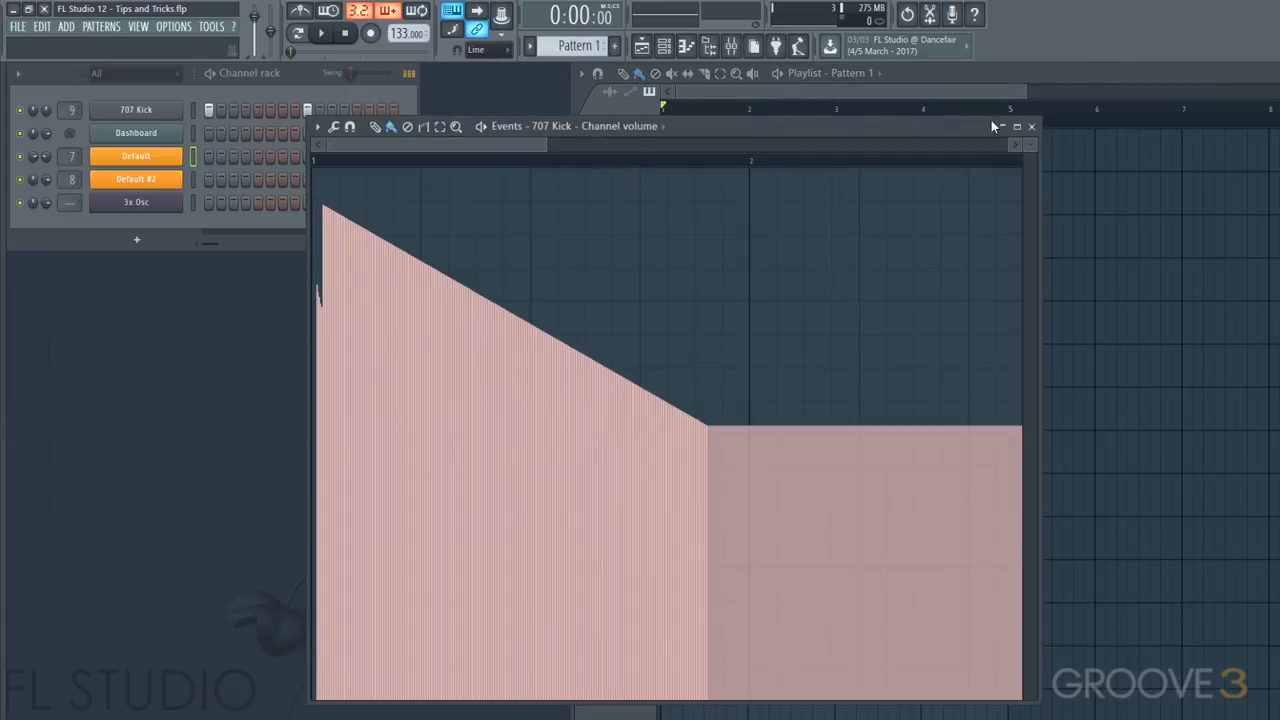
Step: View the kick volume events in the piano roll's channel-volume control lane, then leave it
left_click(1032, 126)
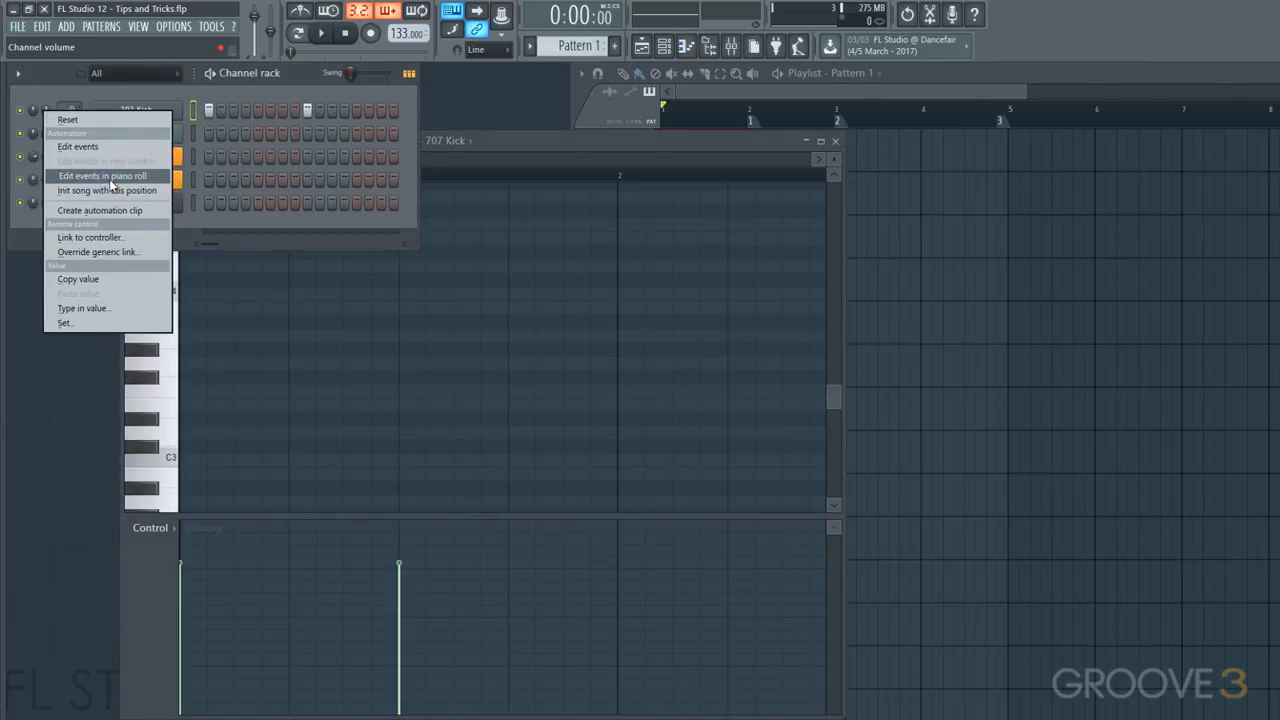
left_click(104, 176)
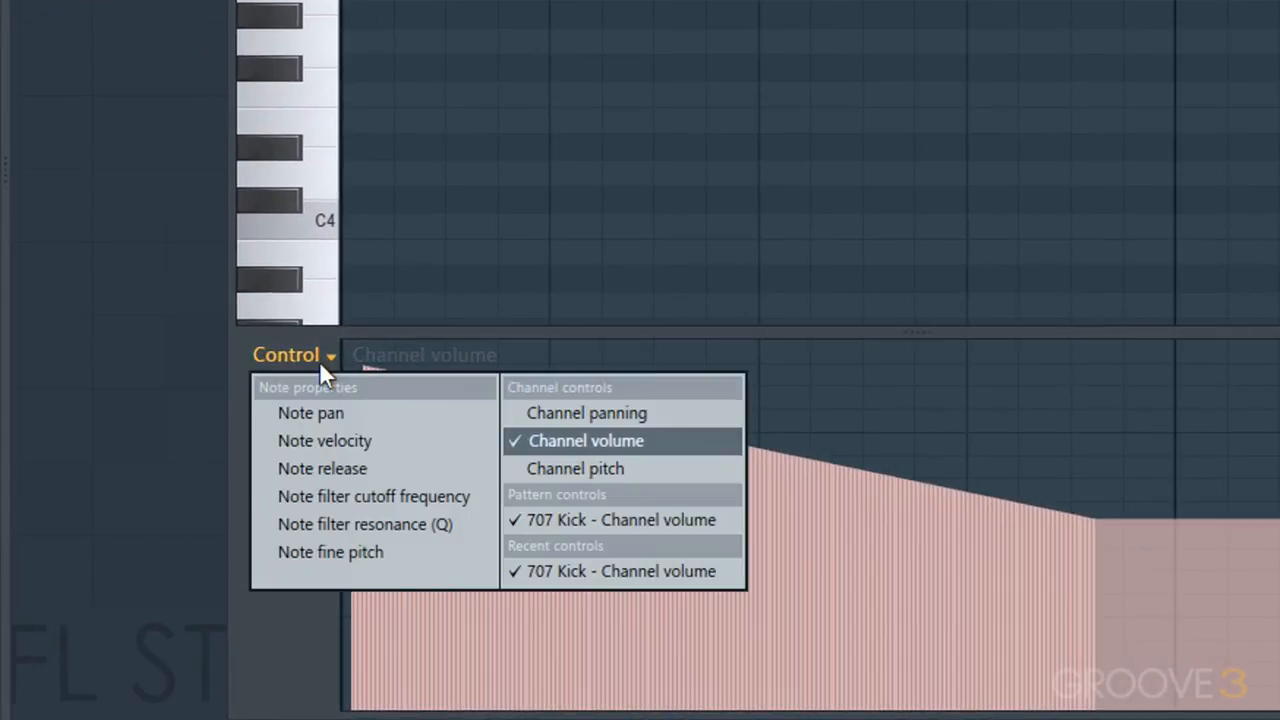
mouse_move(326, 440)
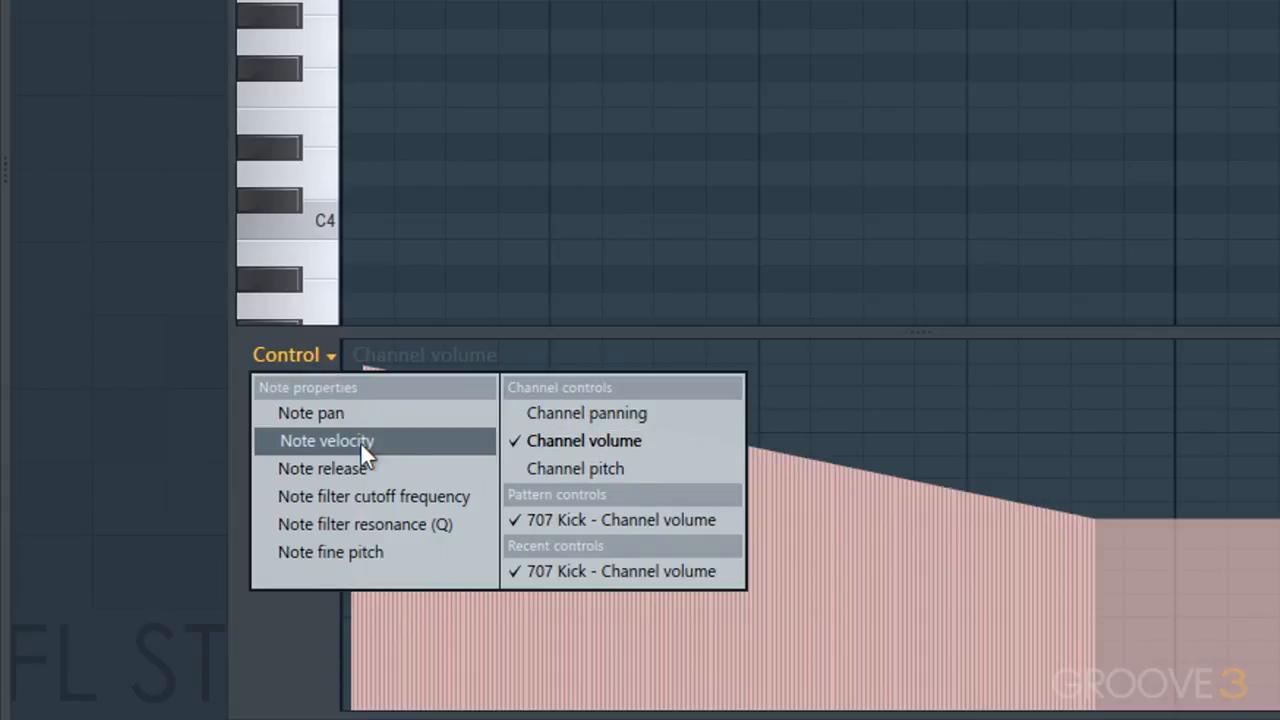
left_click(328, 440)
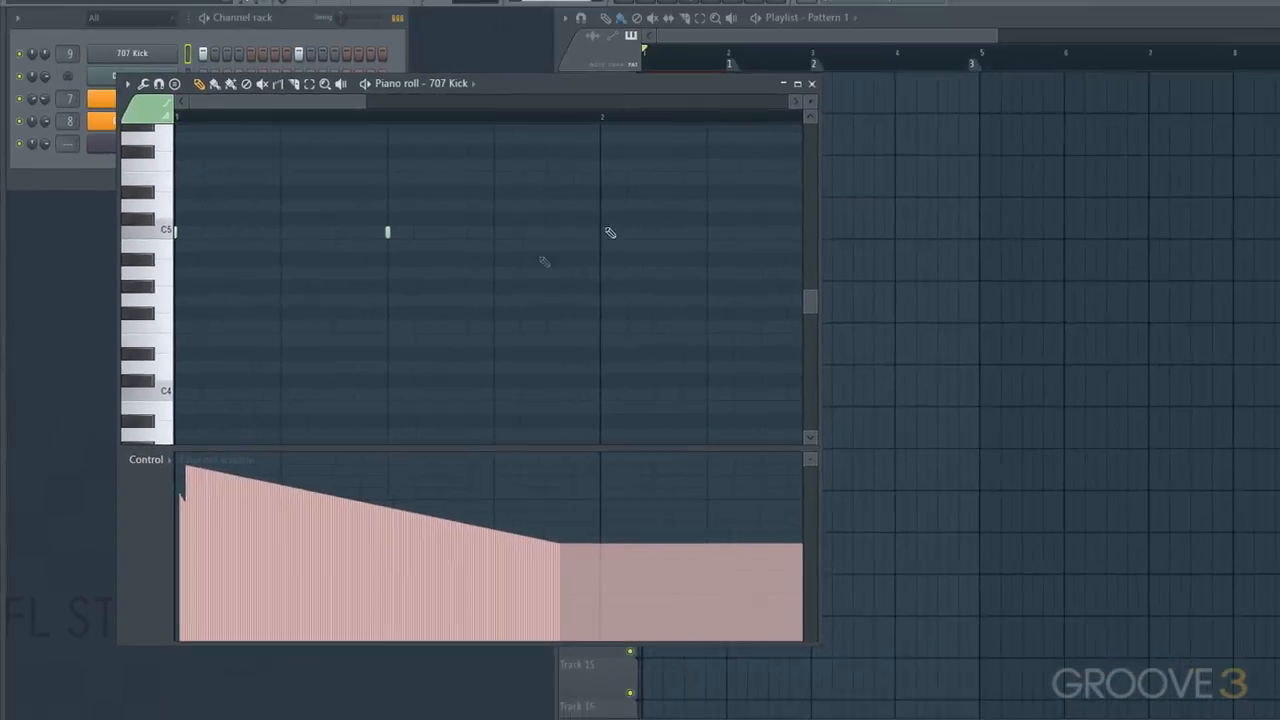
left_click(812, 84)
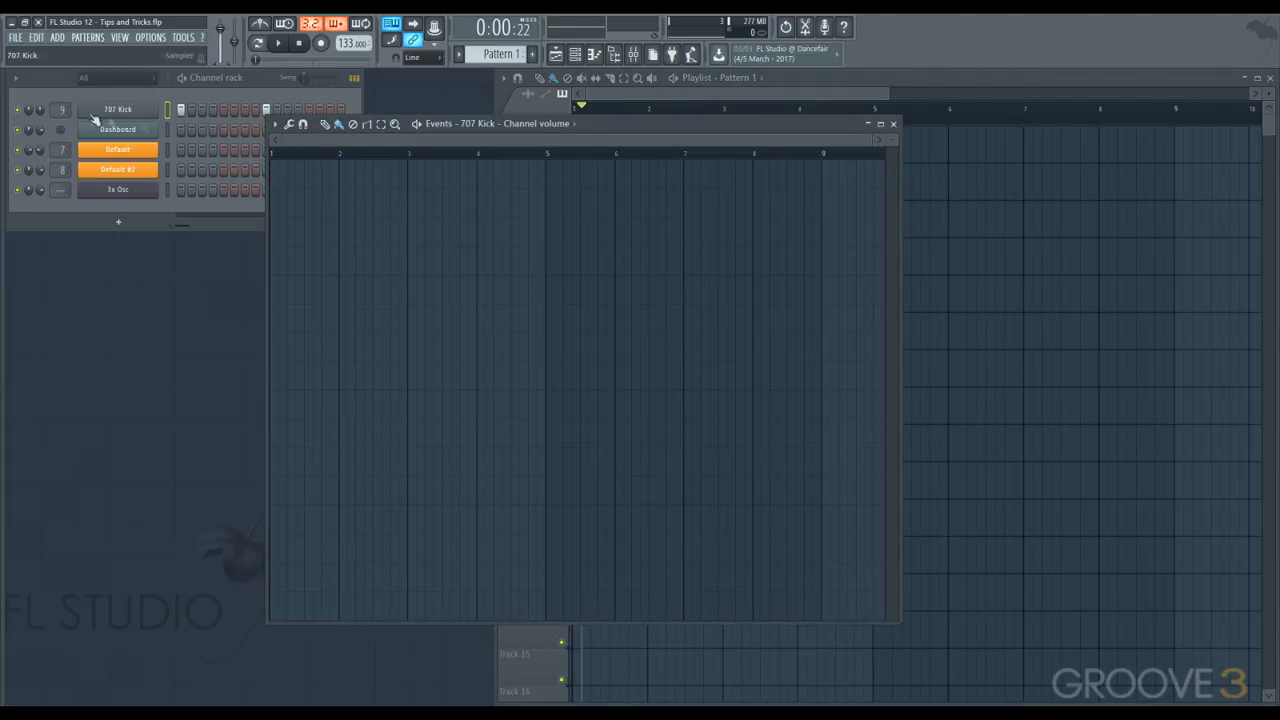
Step: Create a channel-volume automation clip for the 707 Kick on playlist Track 2
right_click(90, 114)
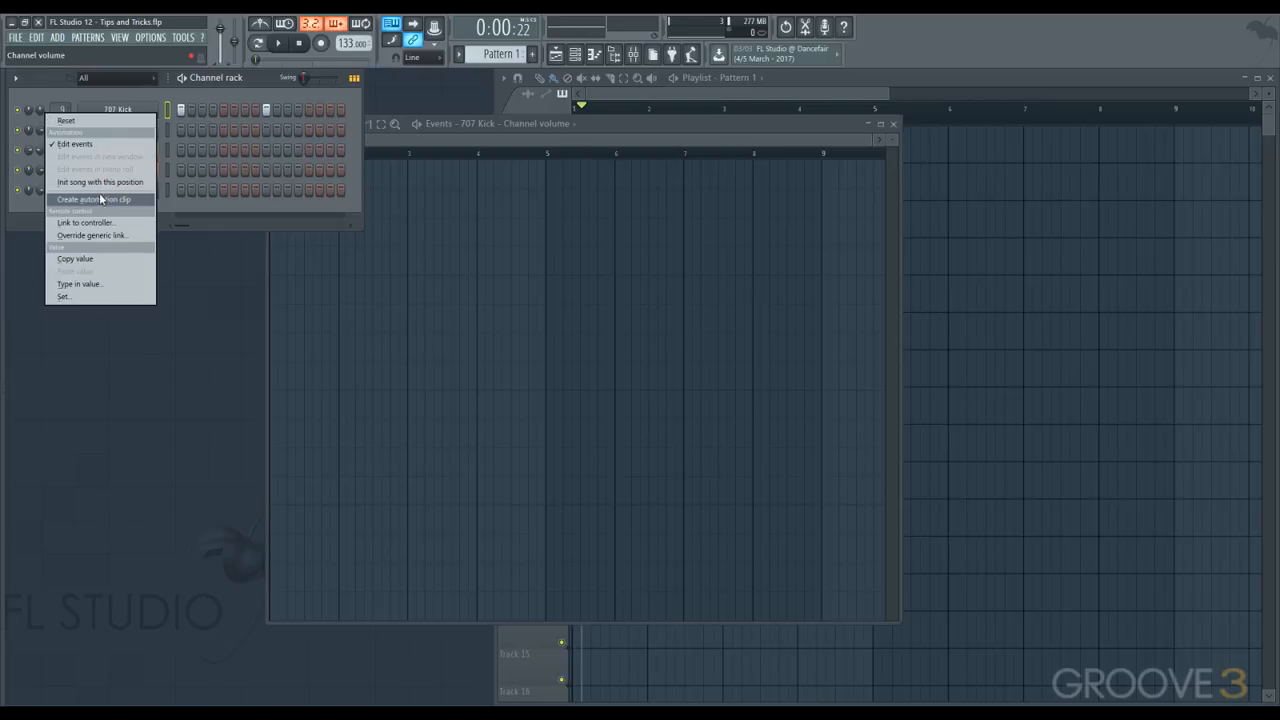
left_click(92, 200)
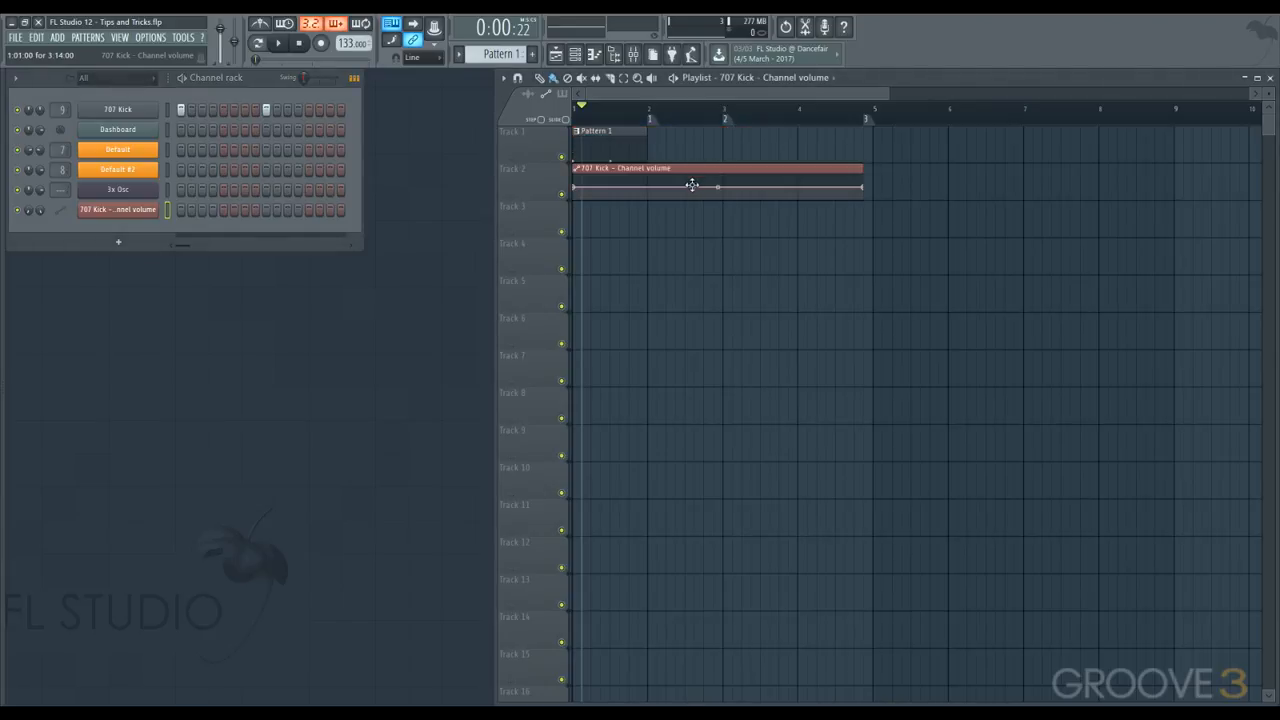
left_click_drag(692, 184, 612, 192)
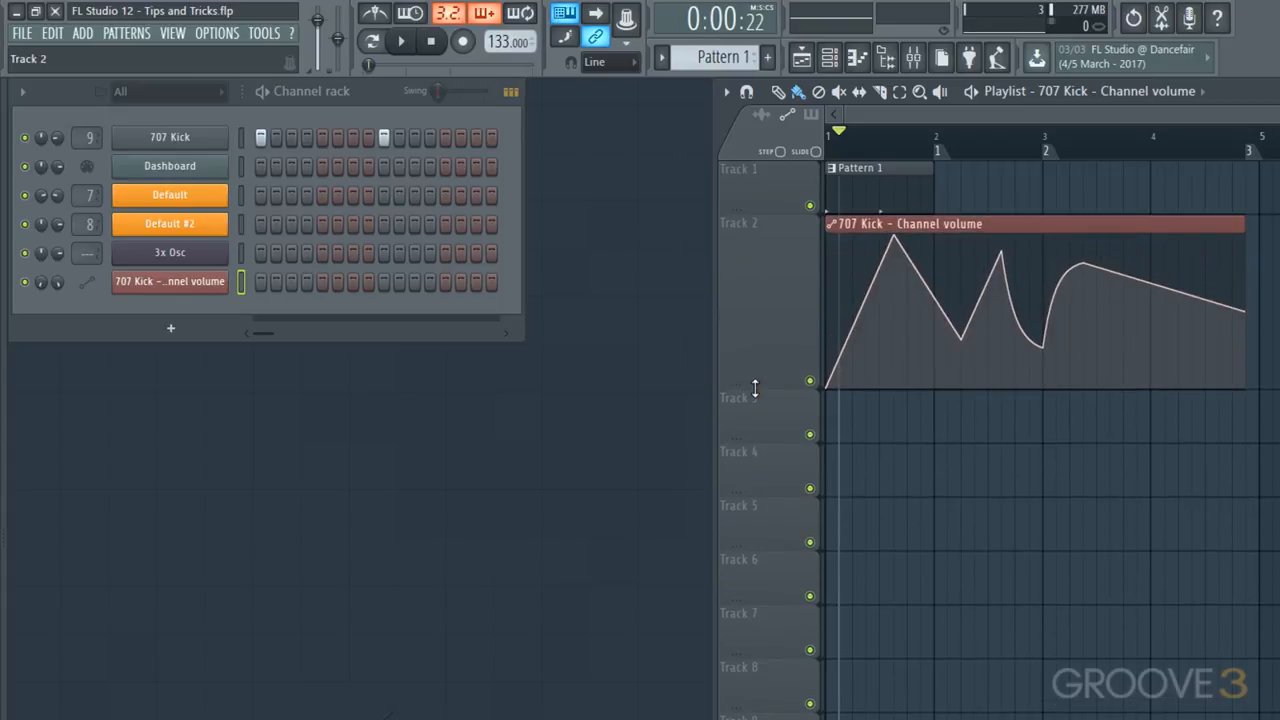
Step: Shape the volume clip with a double-curve segment and single-curve rise and fall
left_click(400, 40)
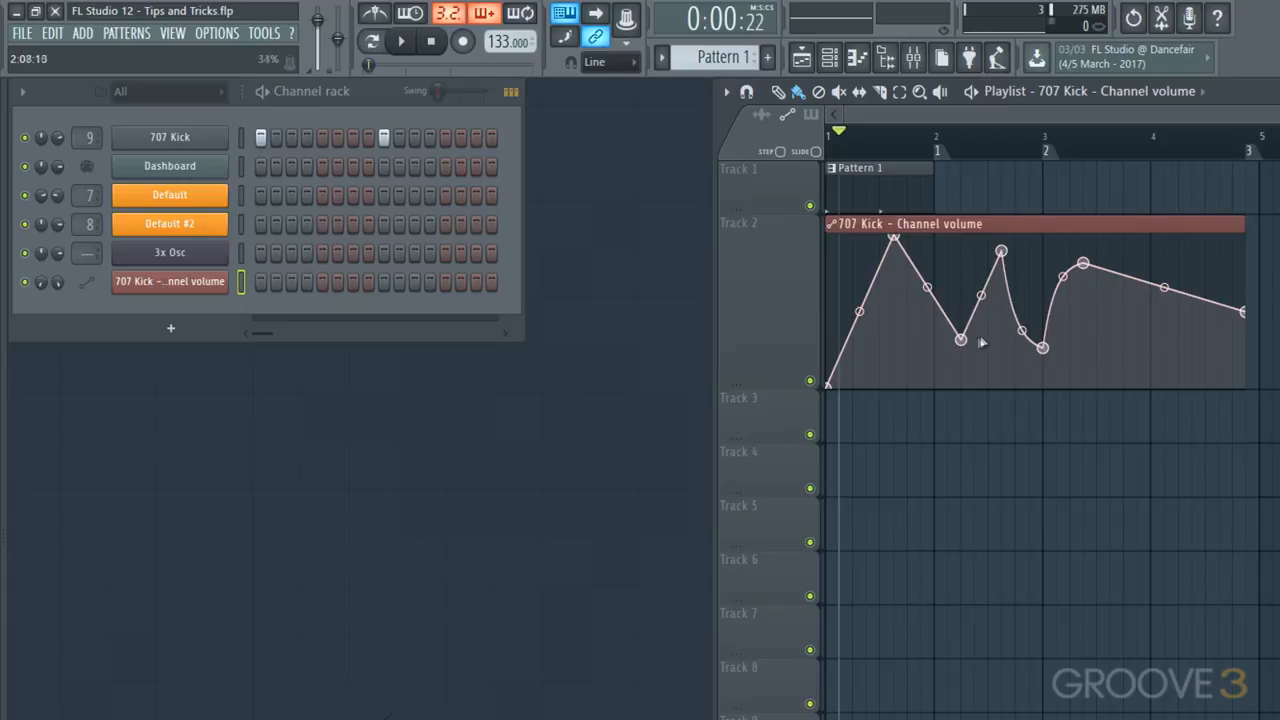
right_click(1042, 348)
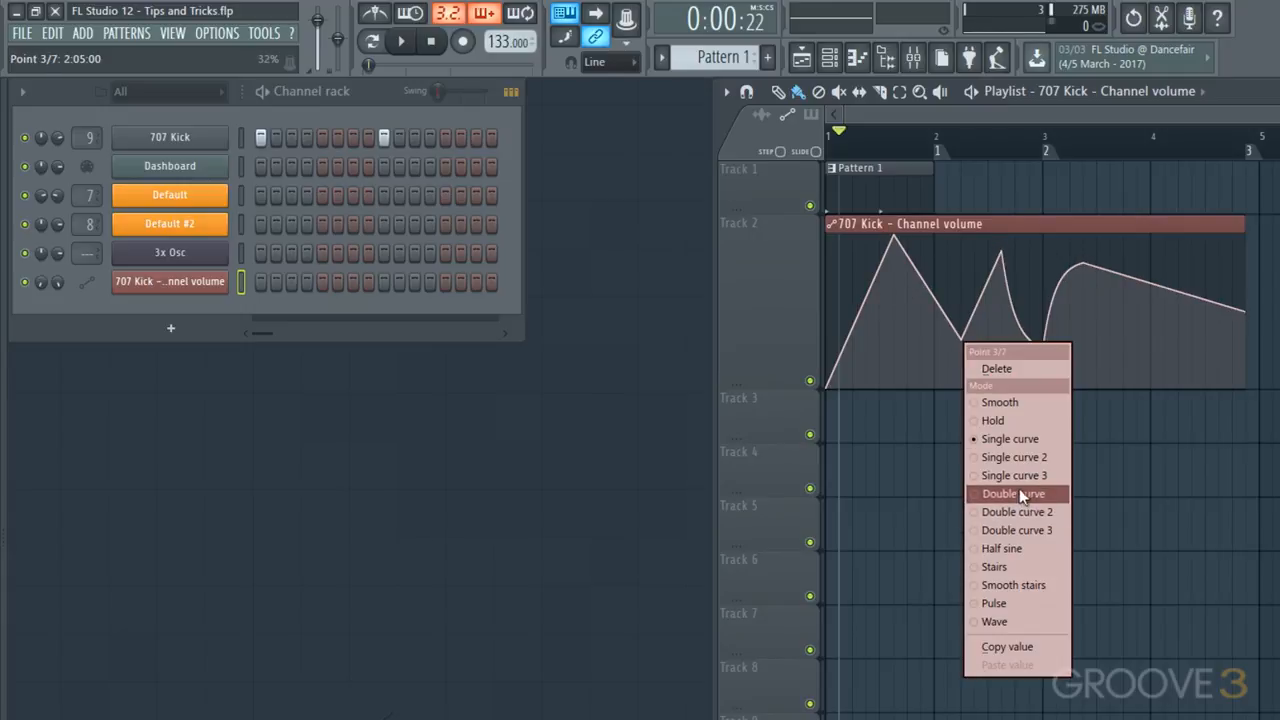
left_click(1012, 492)
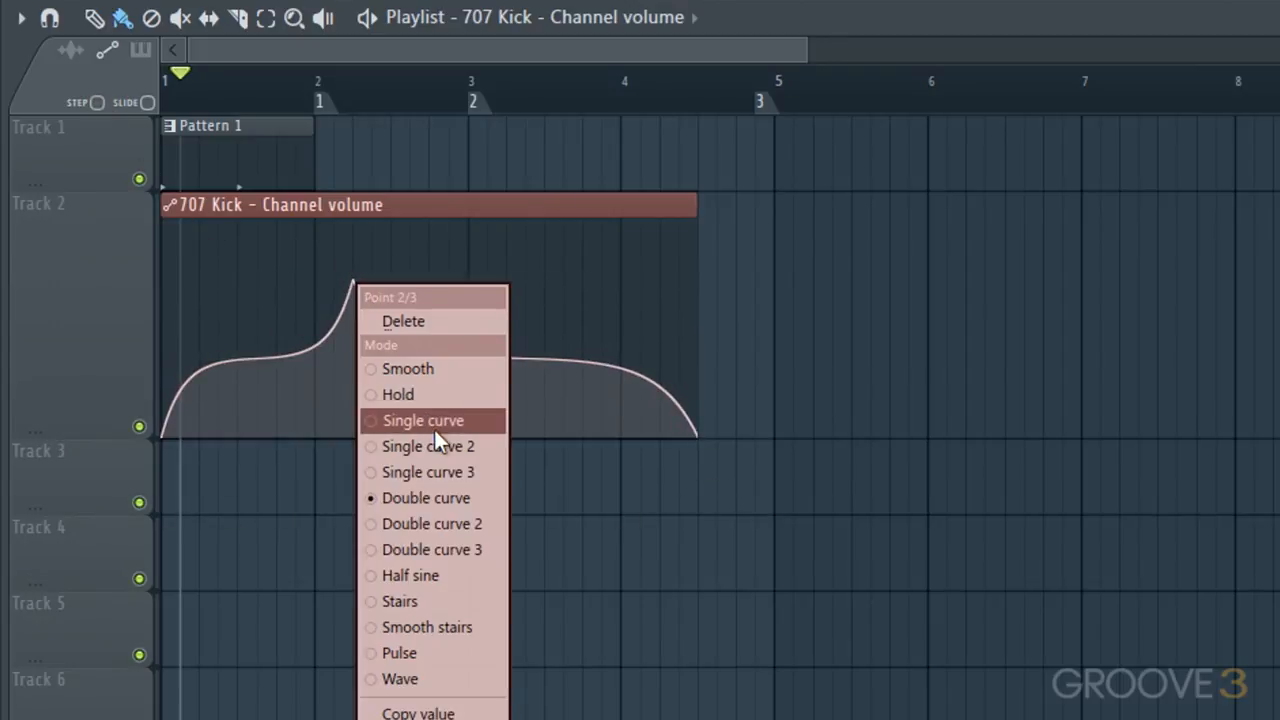
left_click(422, 420)
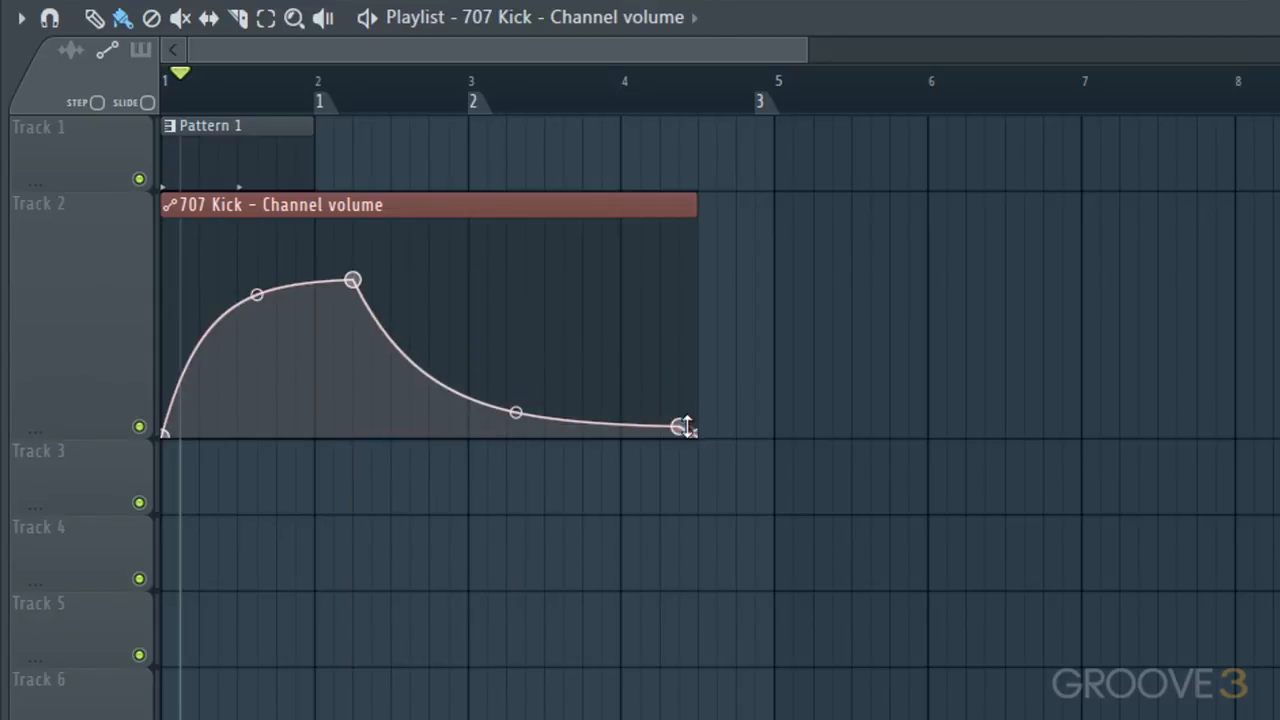
right_click(684, 424)
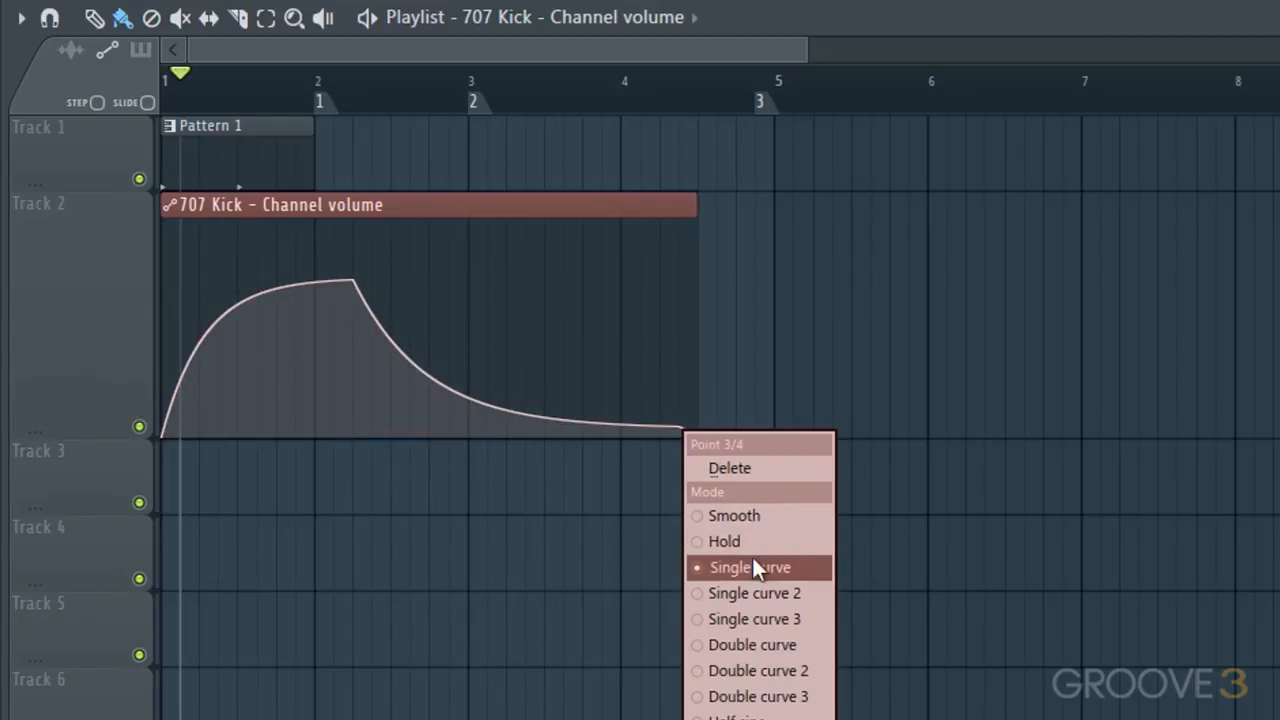
left_click(748, 568)
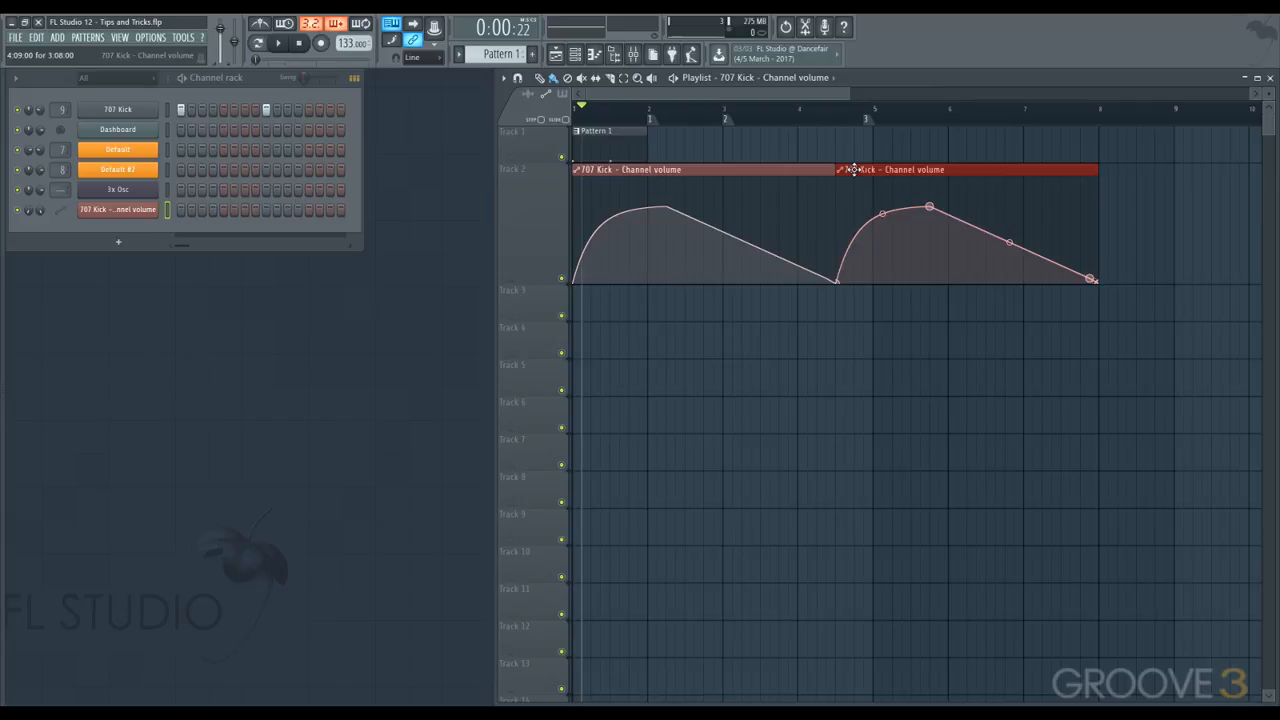
Step: Copy the volume clip along Track 2, make the third copy unique with sharp spikes, resize the last
left_click_drag(856, 170, 762, 284)
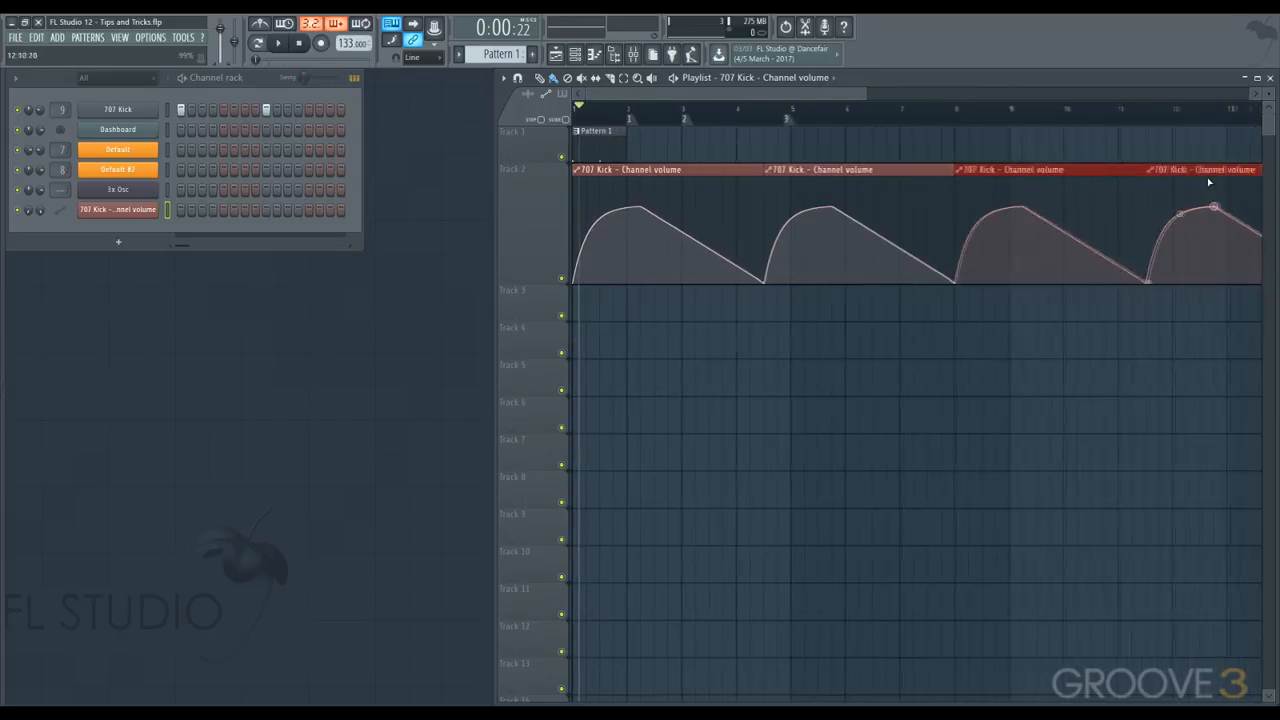
right_click(1000, 168)
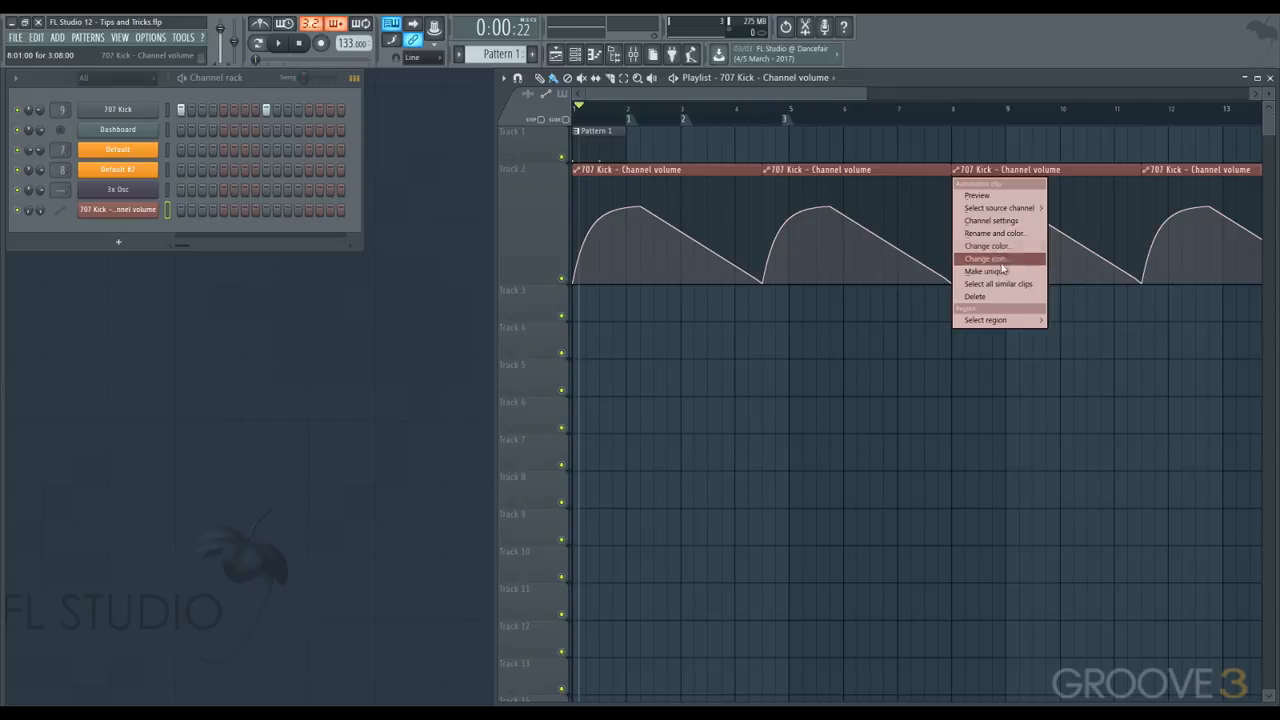
left_click(988, 272)
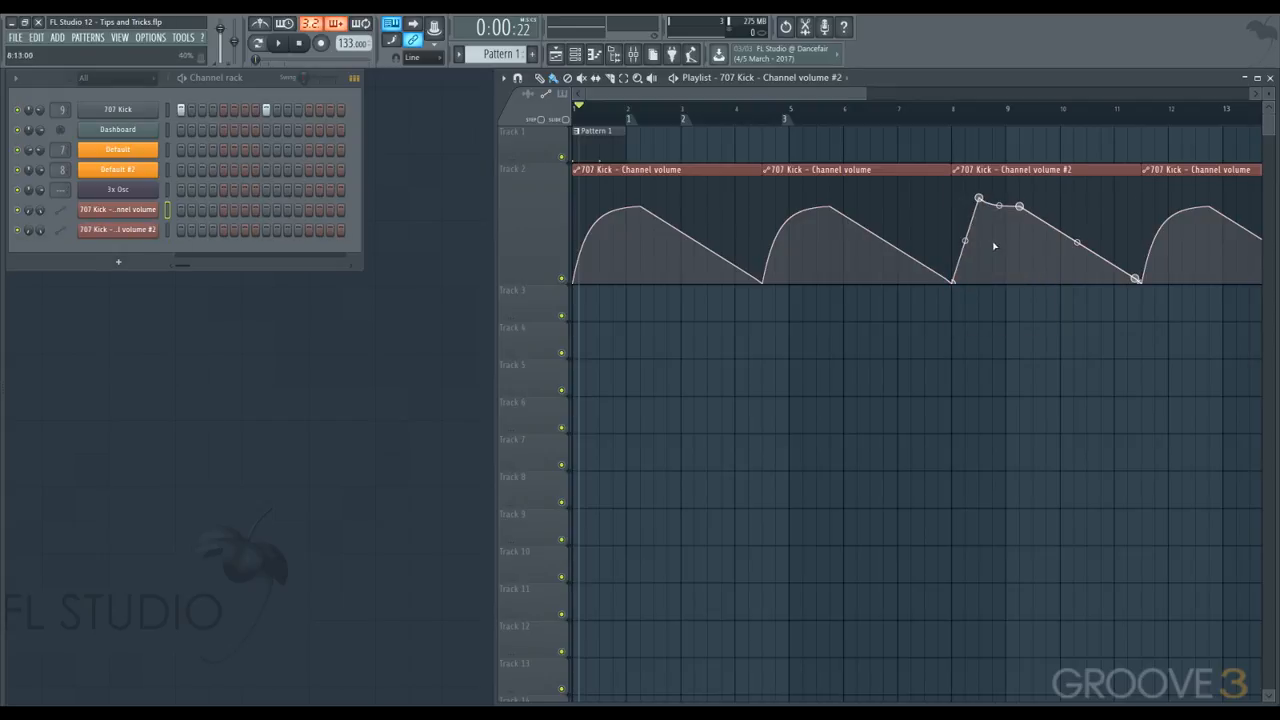
left_click_drag(984, 244, 990, 264)
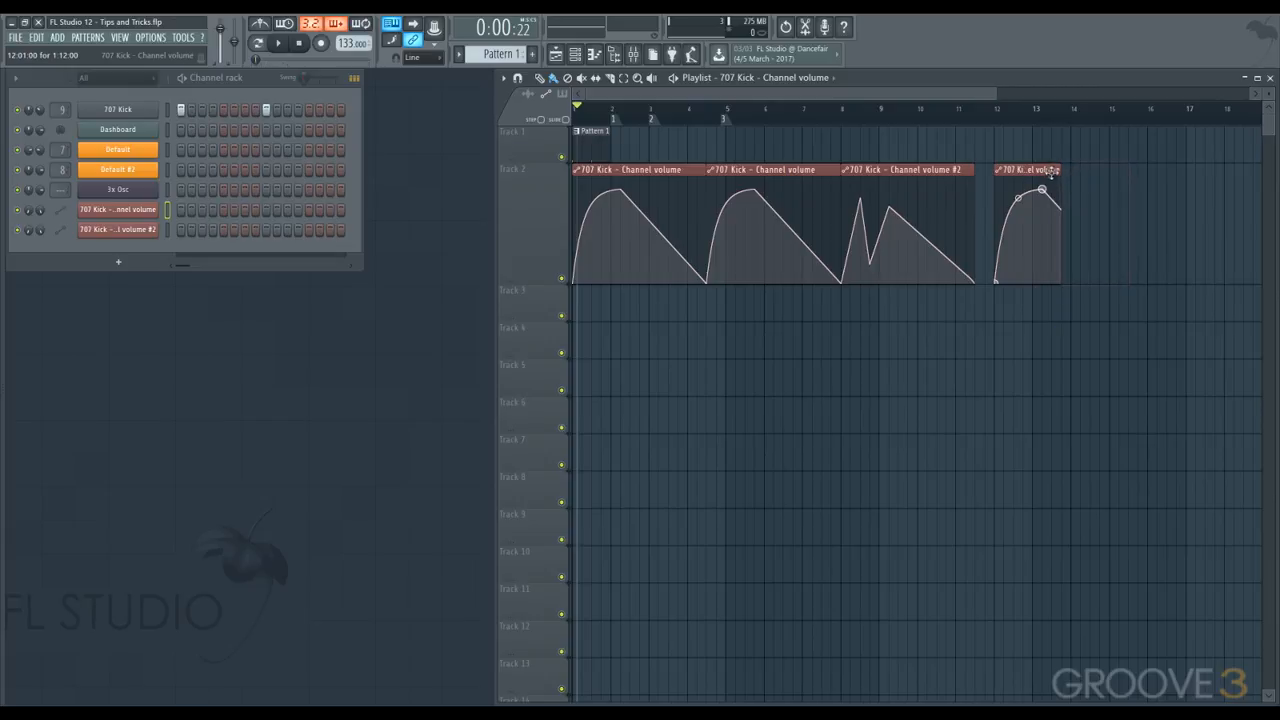
left_click_drag(1044, 186, 1022, 190)
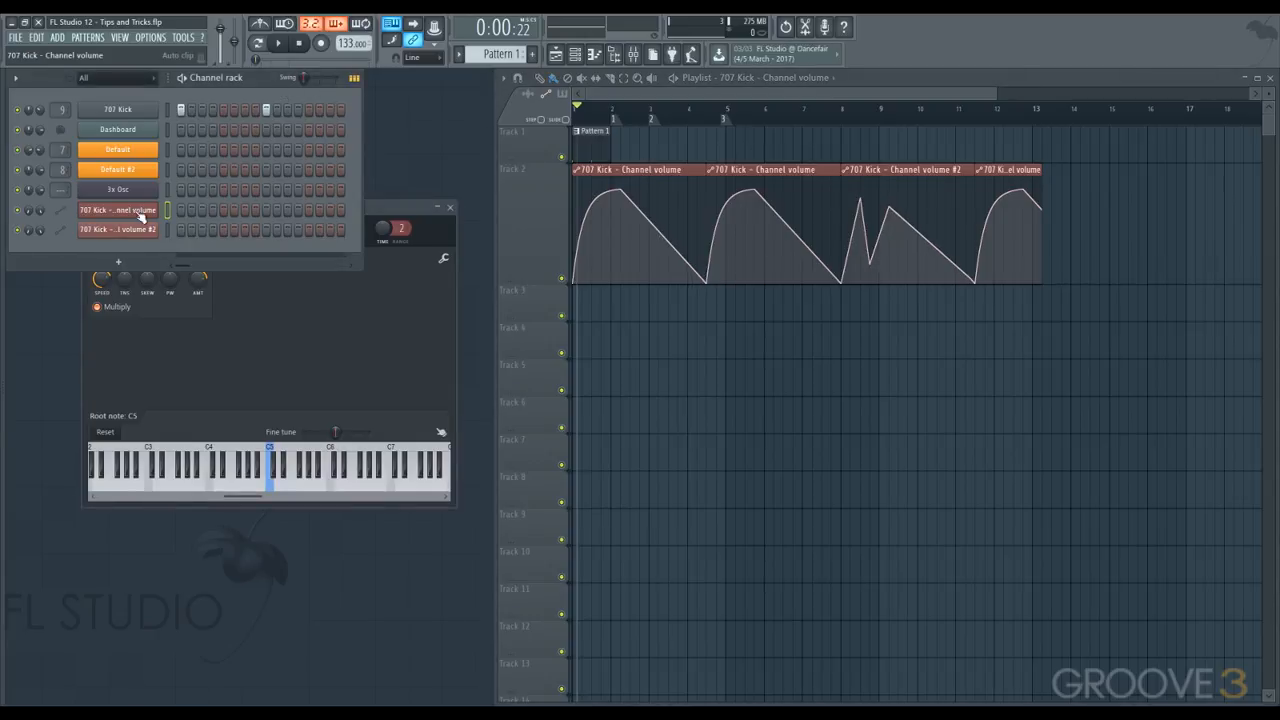
mouse_move(250, 310)
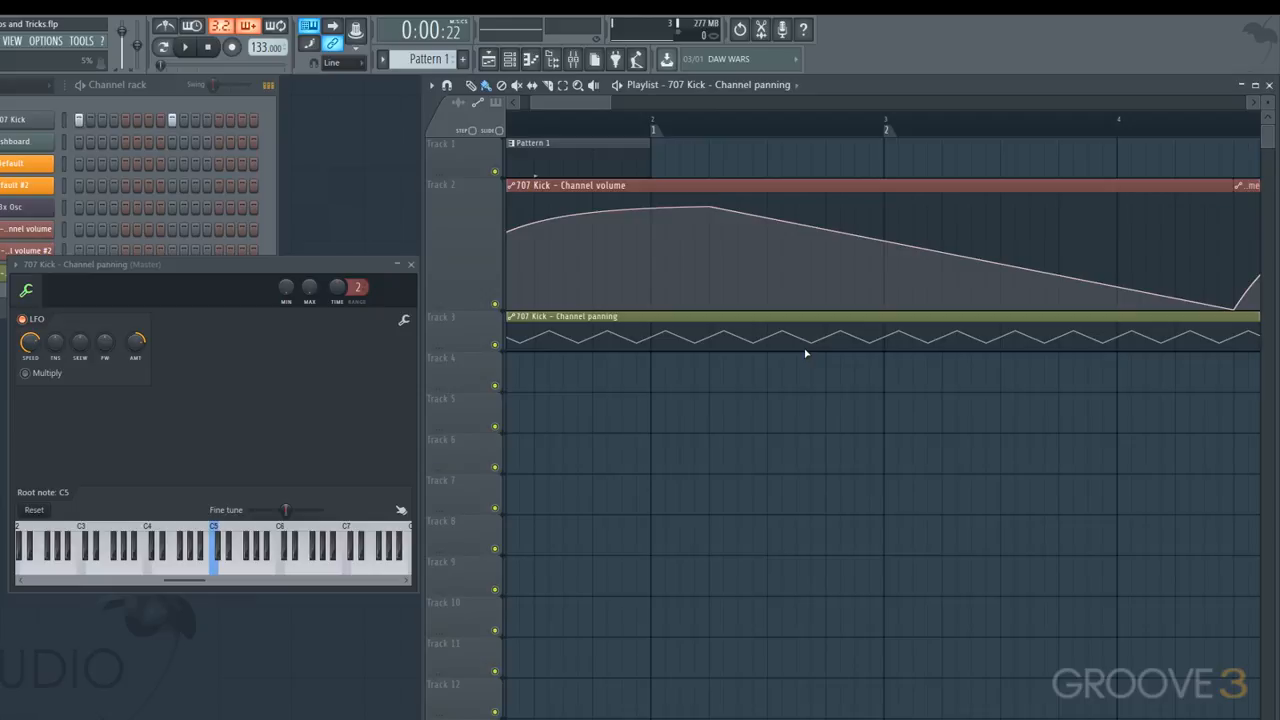
mouse_move(112, 358)
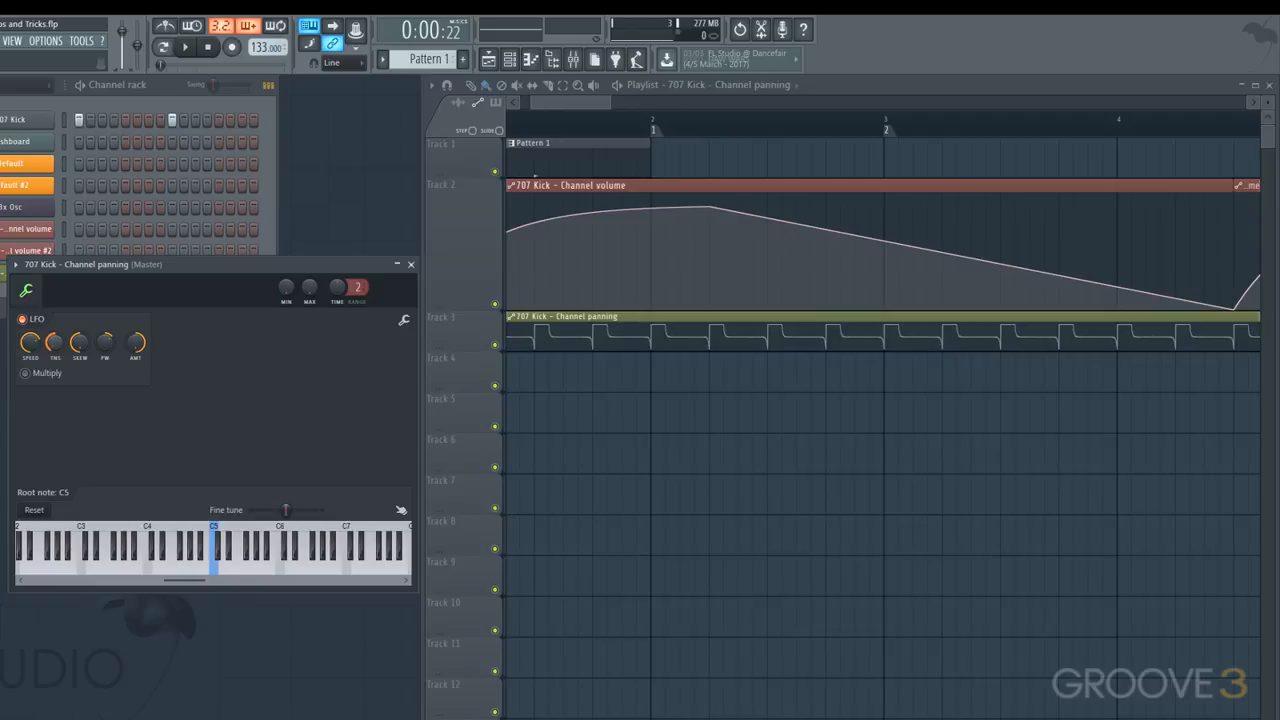
Step: Set the panning LFO tension so it swings as an even triangle wave
left_click_drag(104, 342, 104, 330)
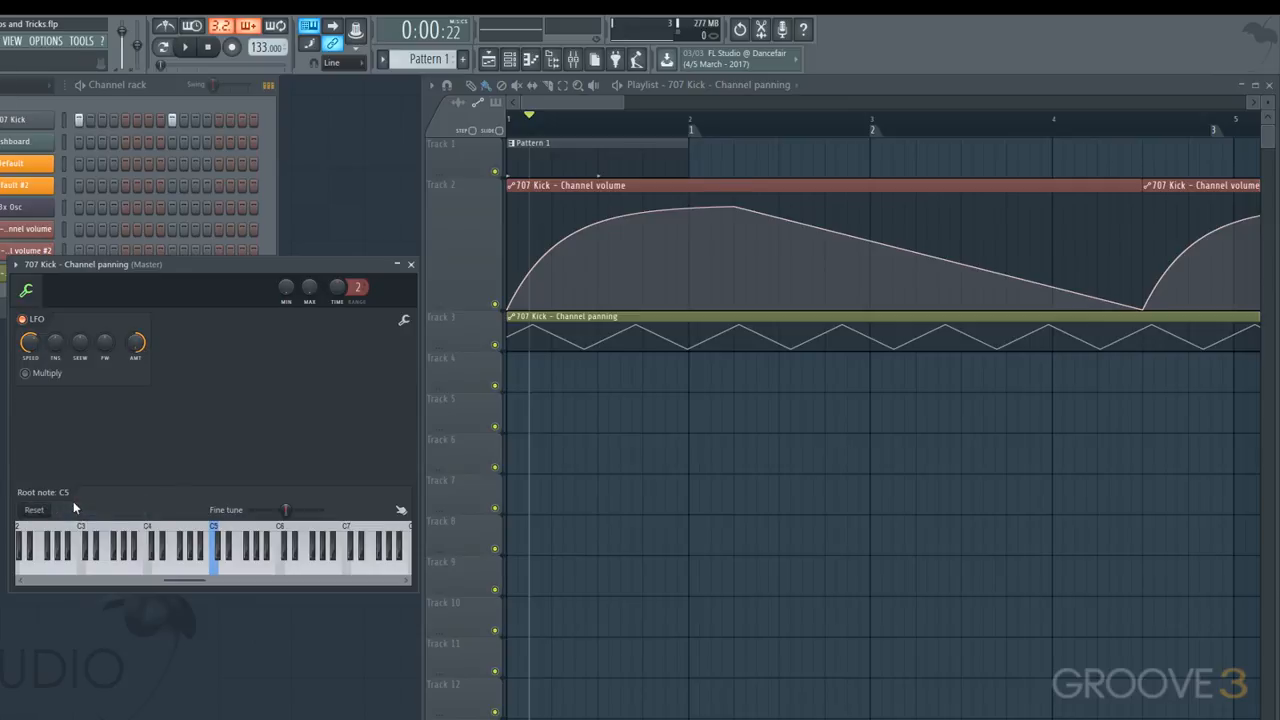
right_click(28, 344)
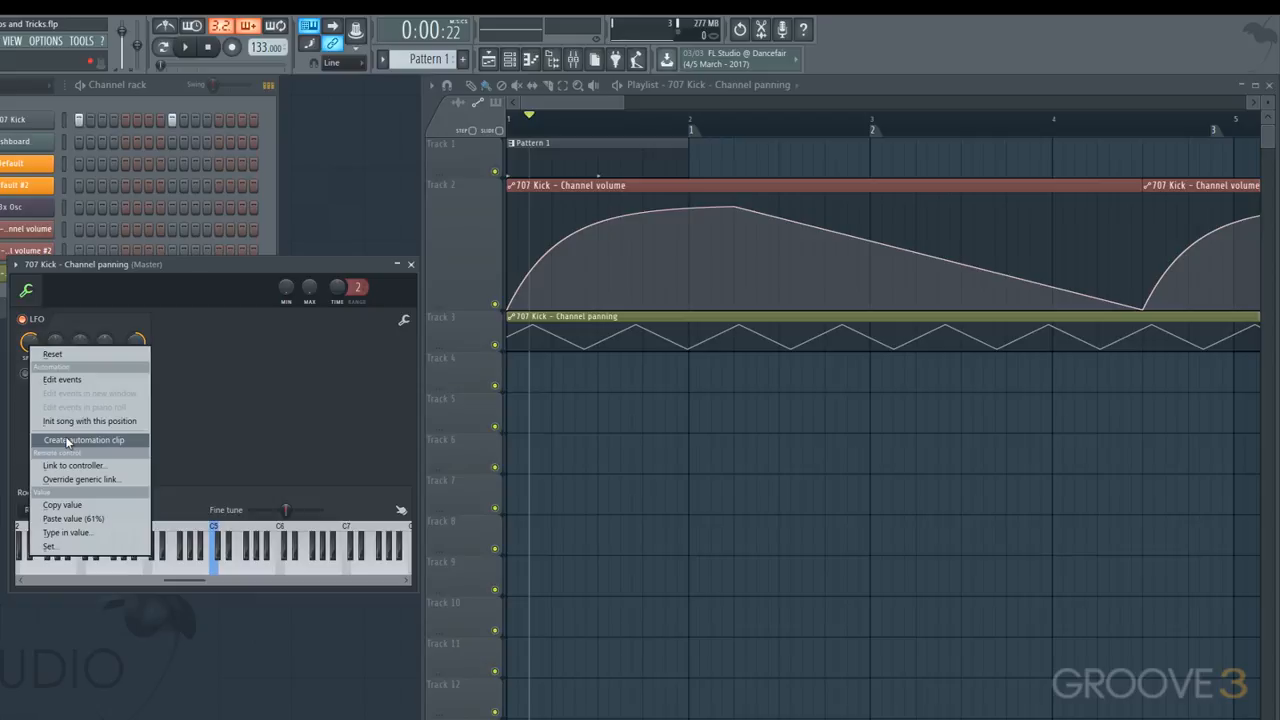
Step: Create an LFO speed automation clip on Track 4 and raise the panning LFO speed
left_click(84, 440)
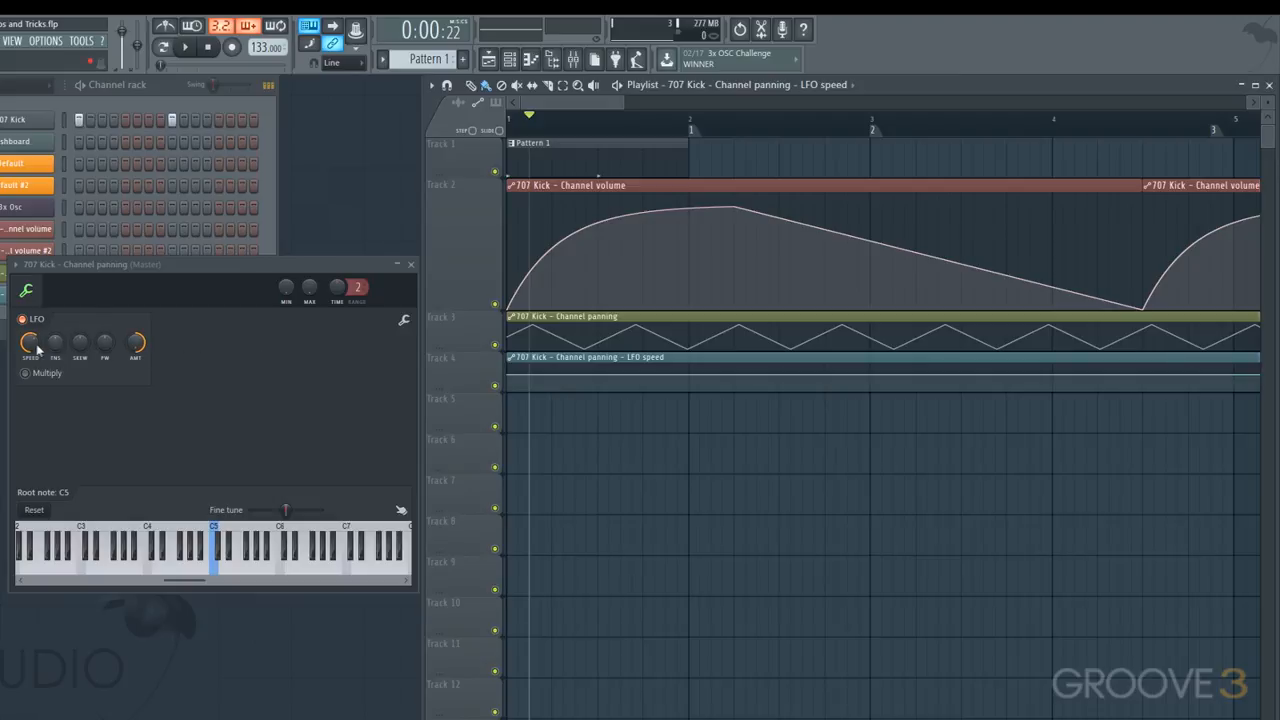
right_click(28, 342)
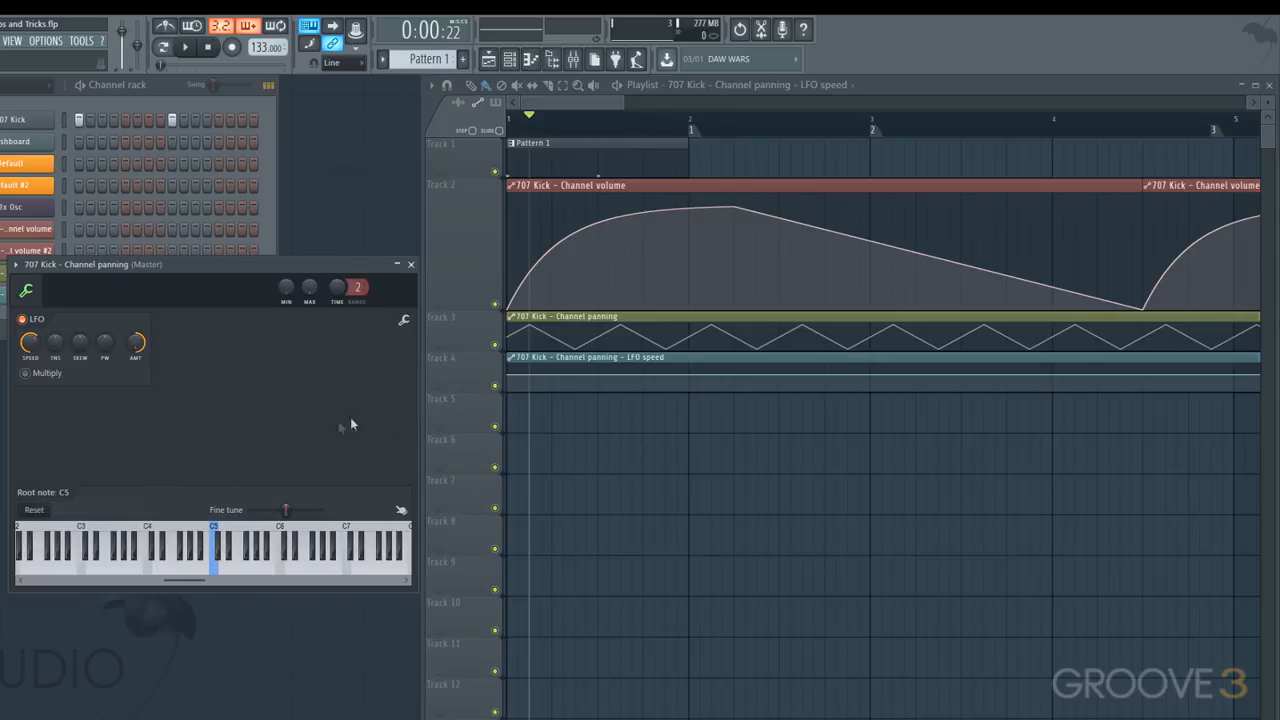
right_click(550, 384)
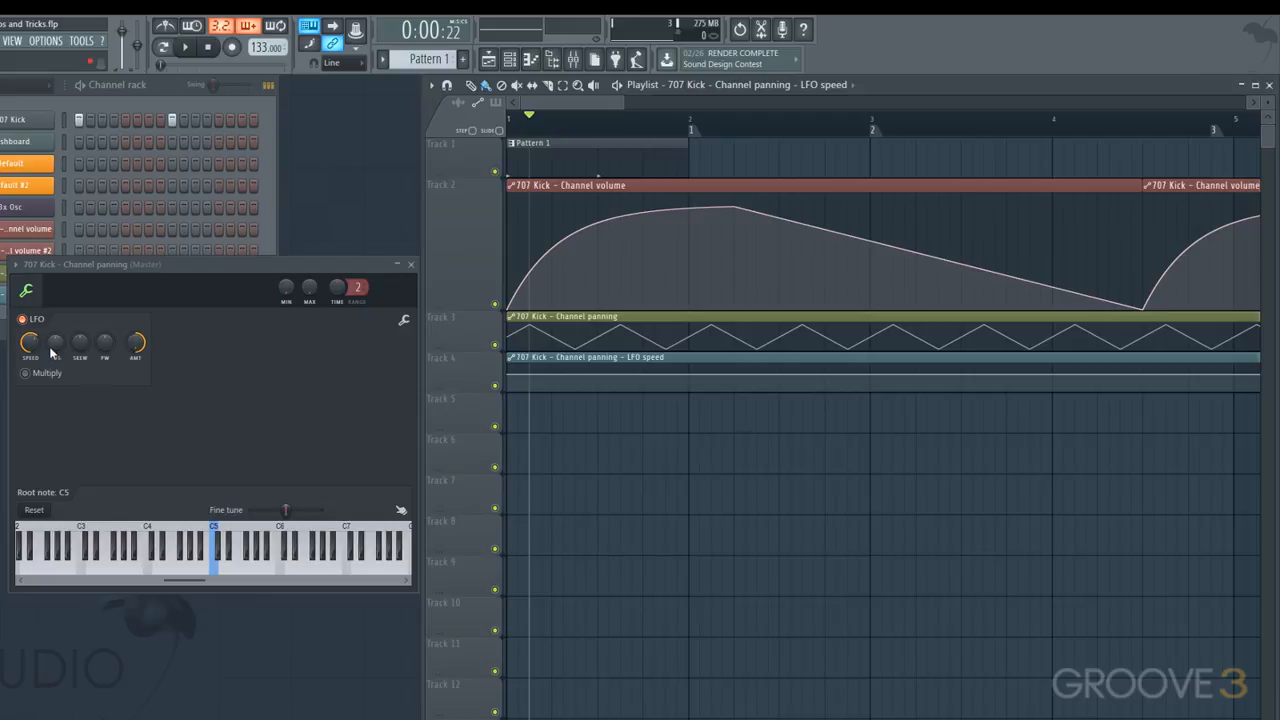
left_click_drag(30, 344, 30, 320)
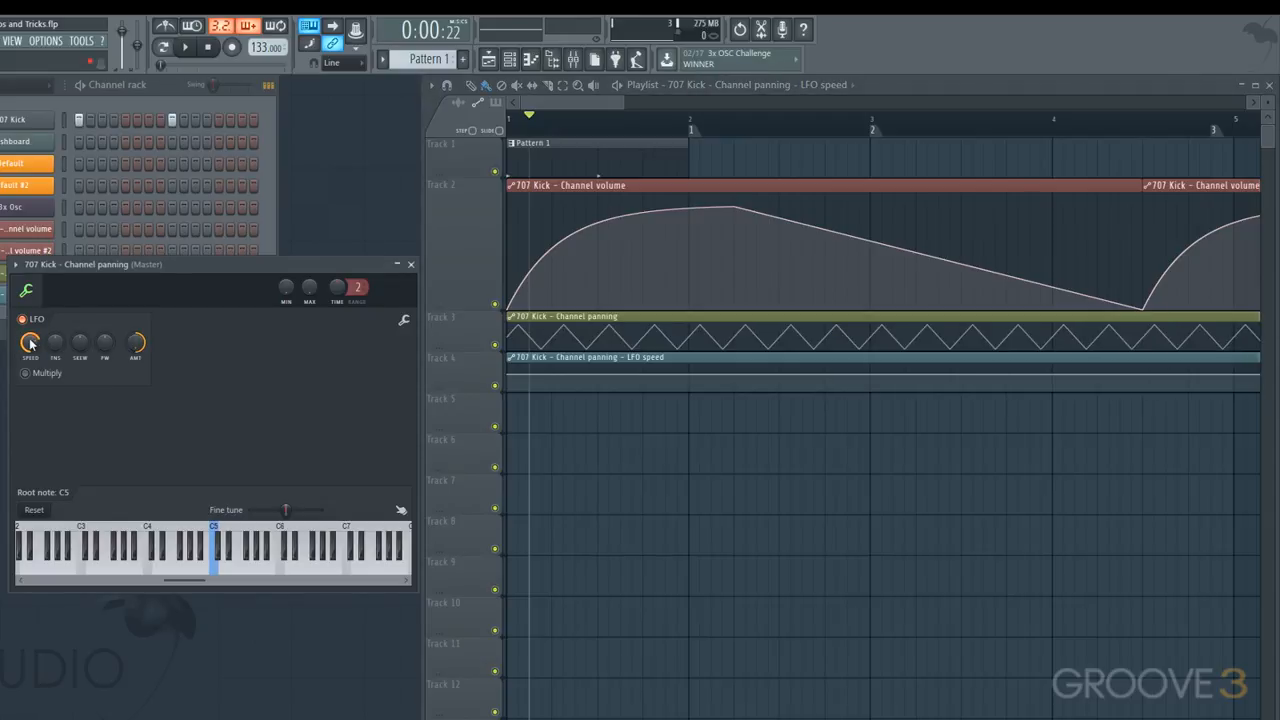
right_click(30, 342)
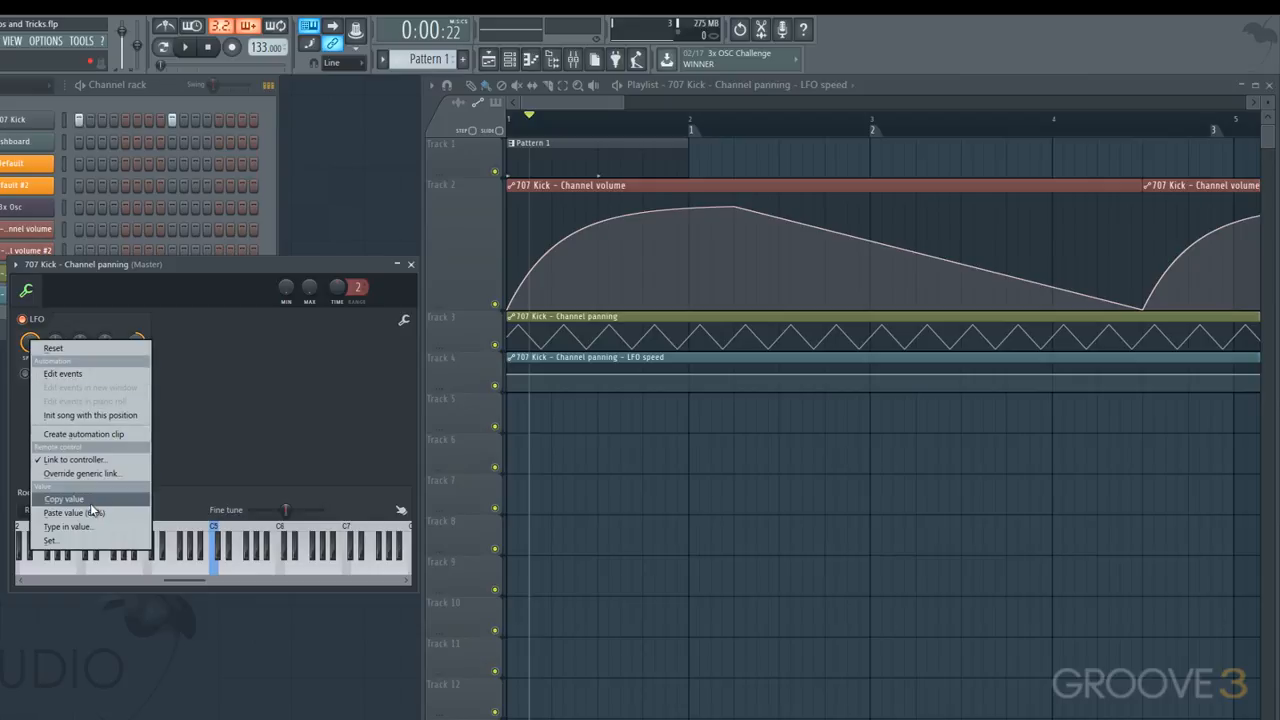
right_click(598, 390)
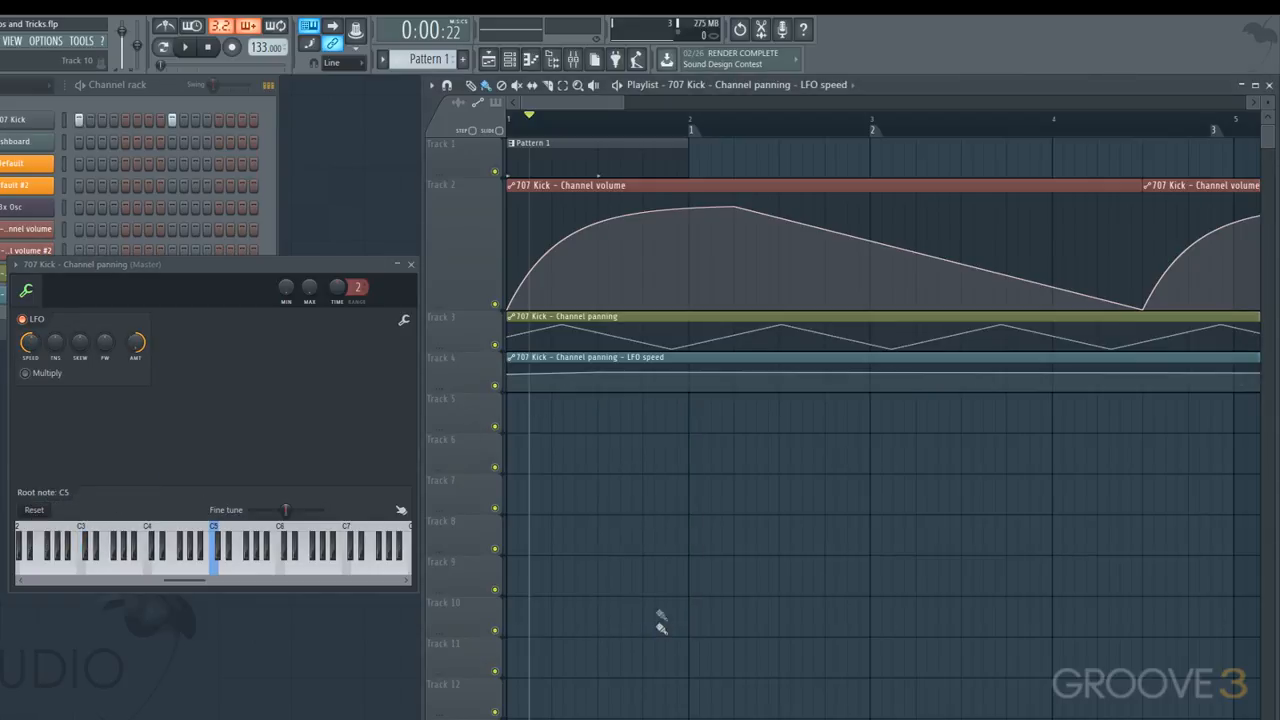
right_click(660, 620)
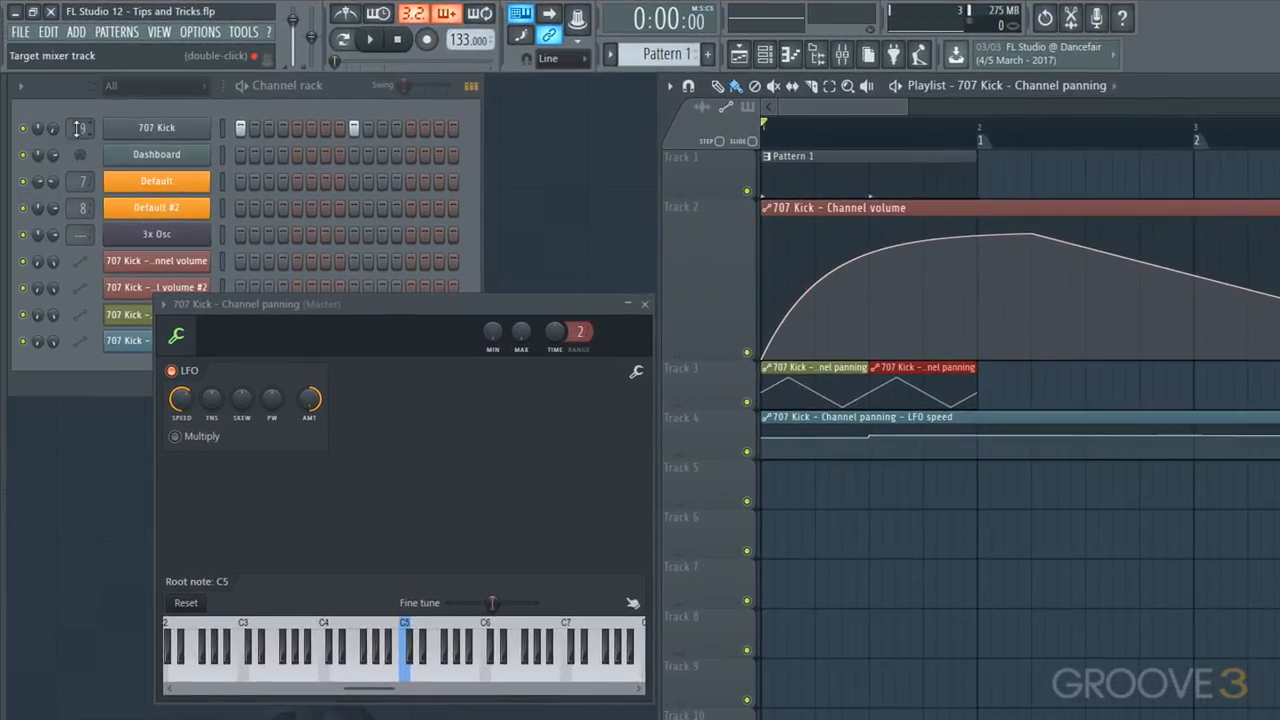
Step: Move the volume curve's peak to bar 2 and adjust the clip's output max level
left_click(368, 40)
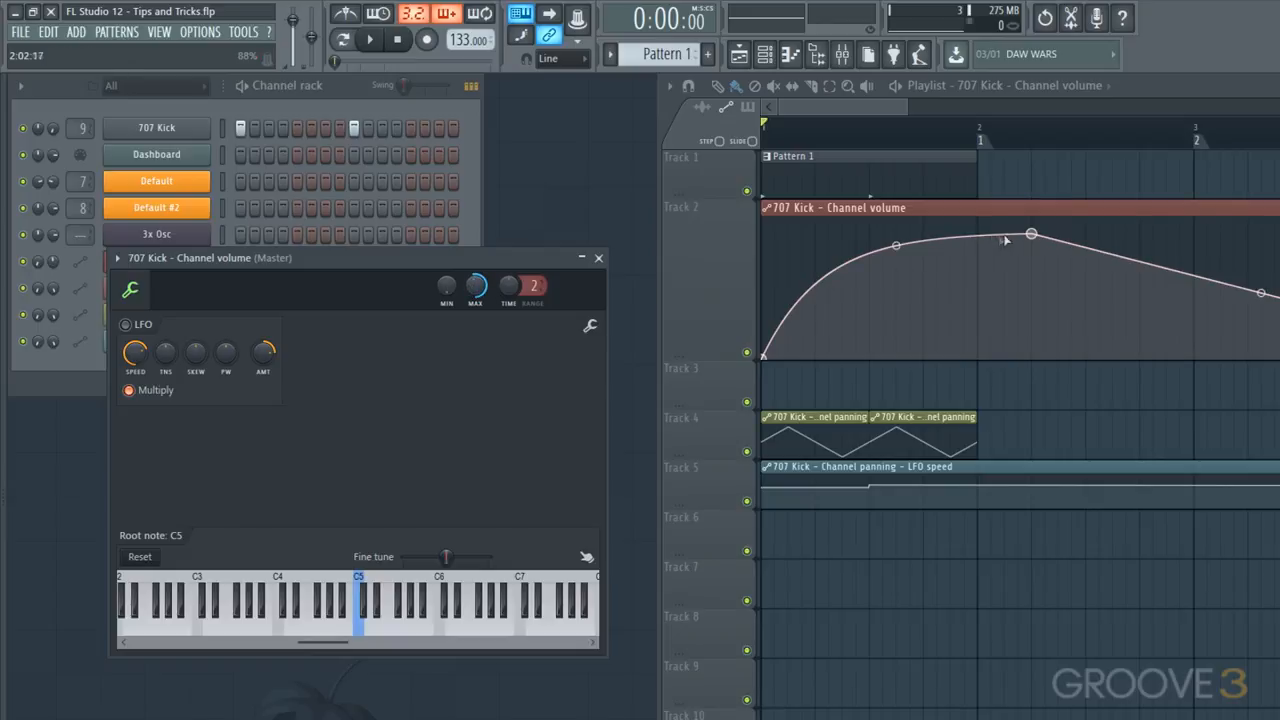
left_click_drag(1032, 234, 972, 212)
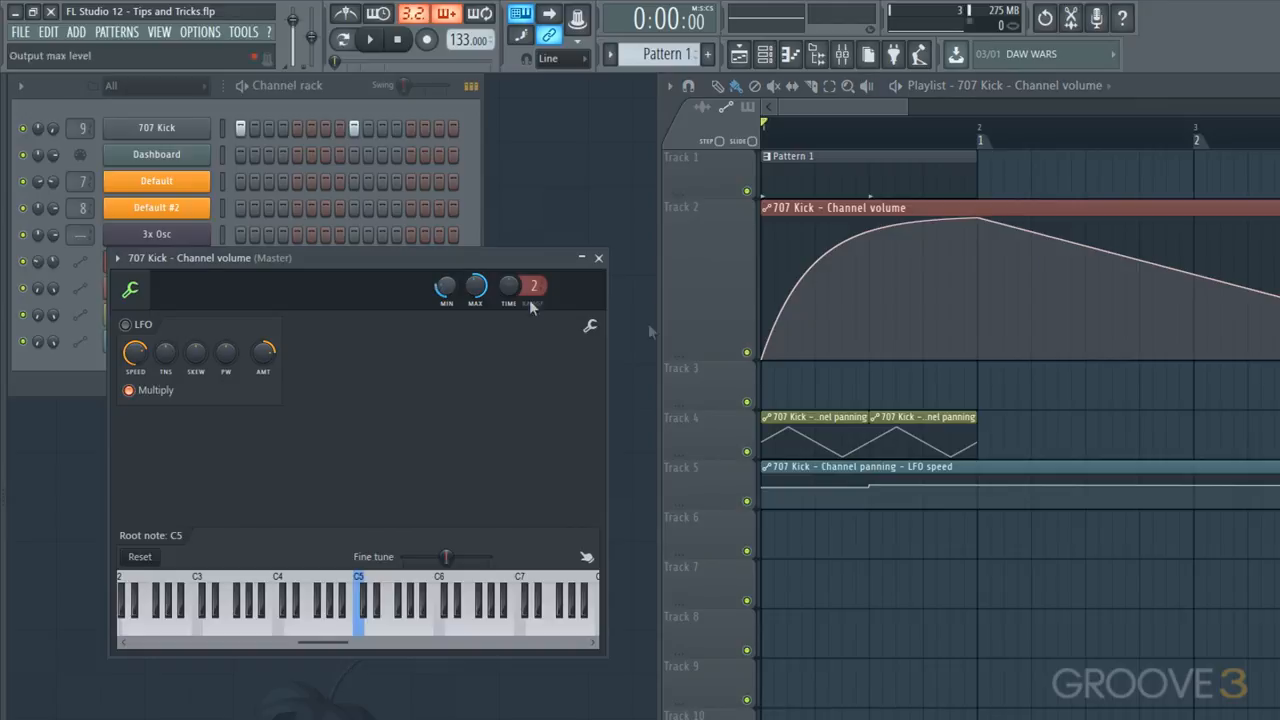
left_click_drag(760, 244, 760, 324)
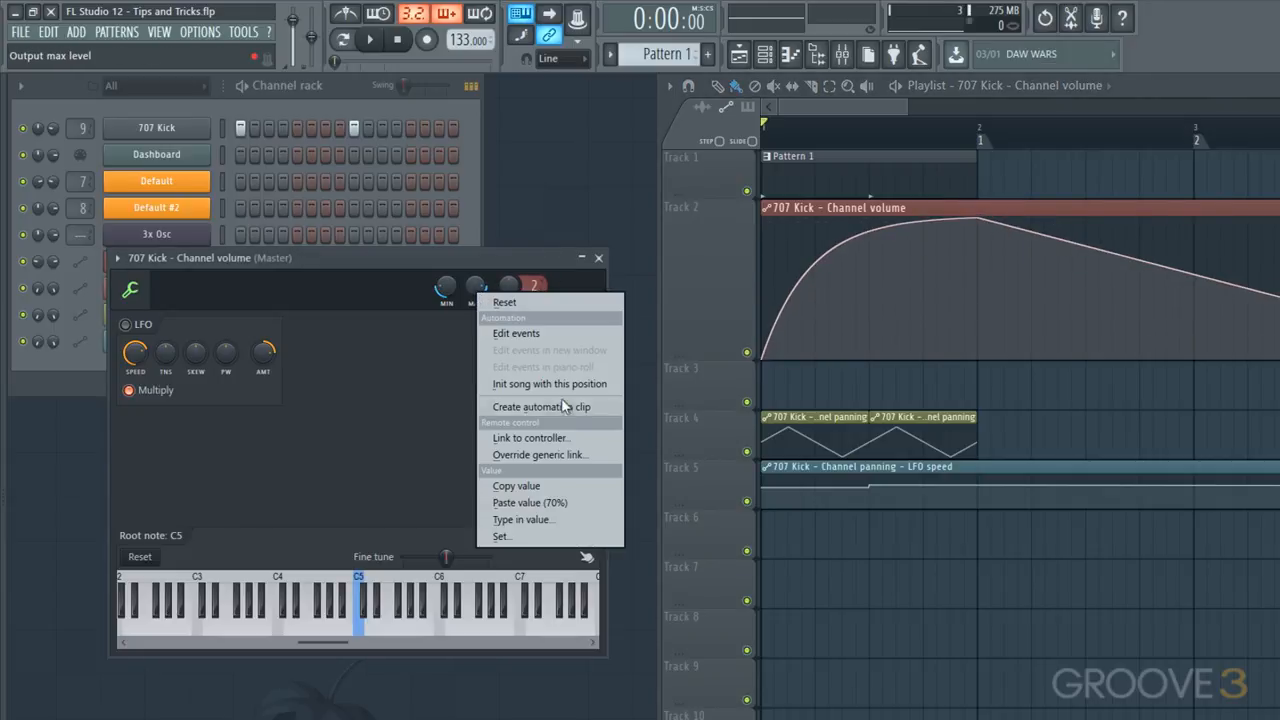
Step: Create an Output max level automation clip on Track 3 rising to a ramp
left_click(538, 406)
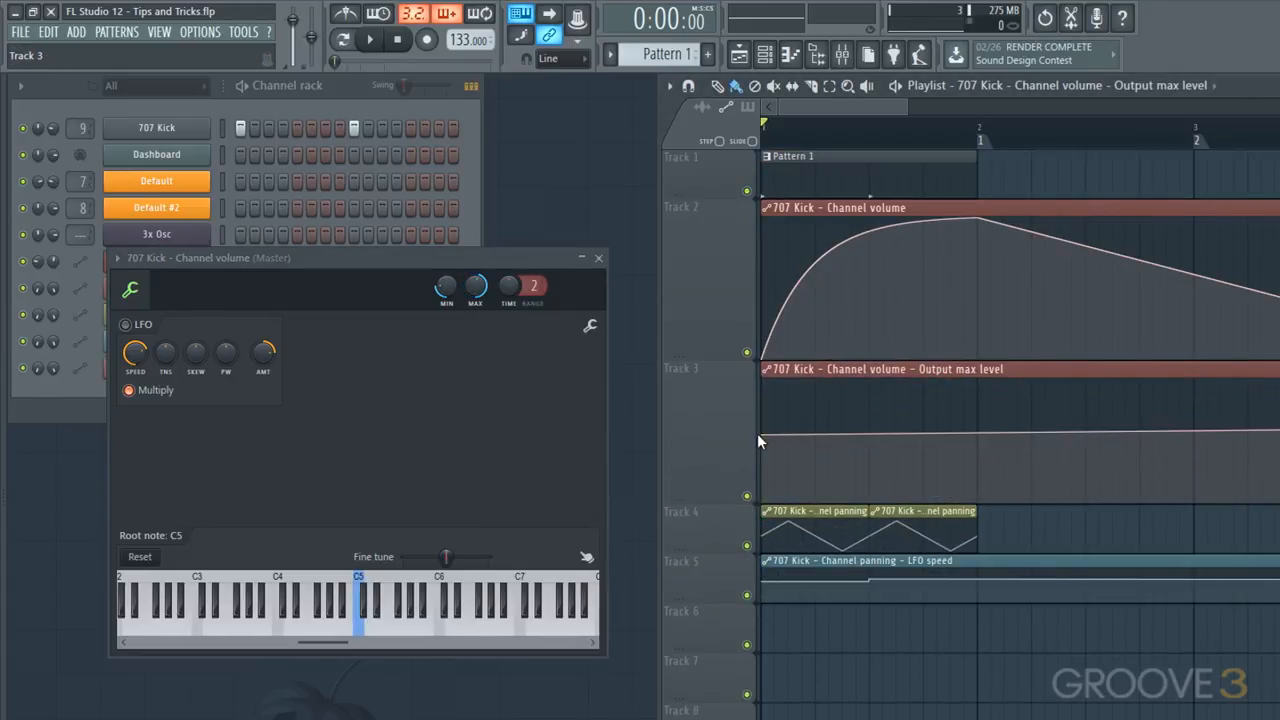
left_click_drag(760, 440, 984, 378)
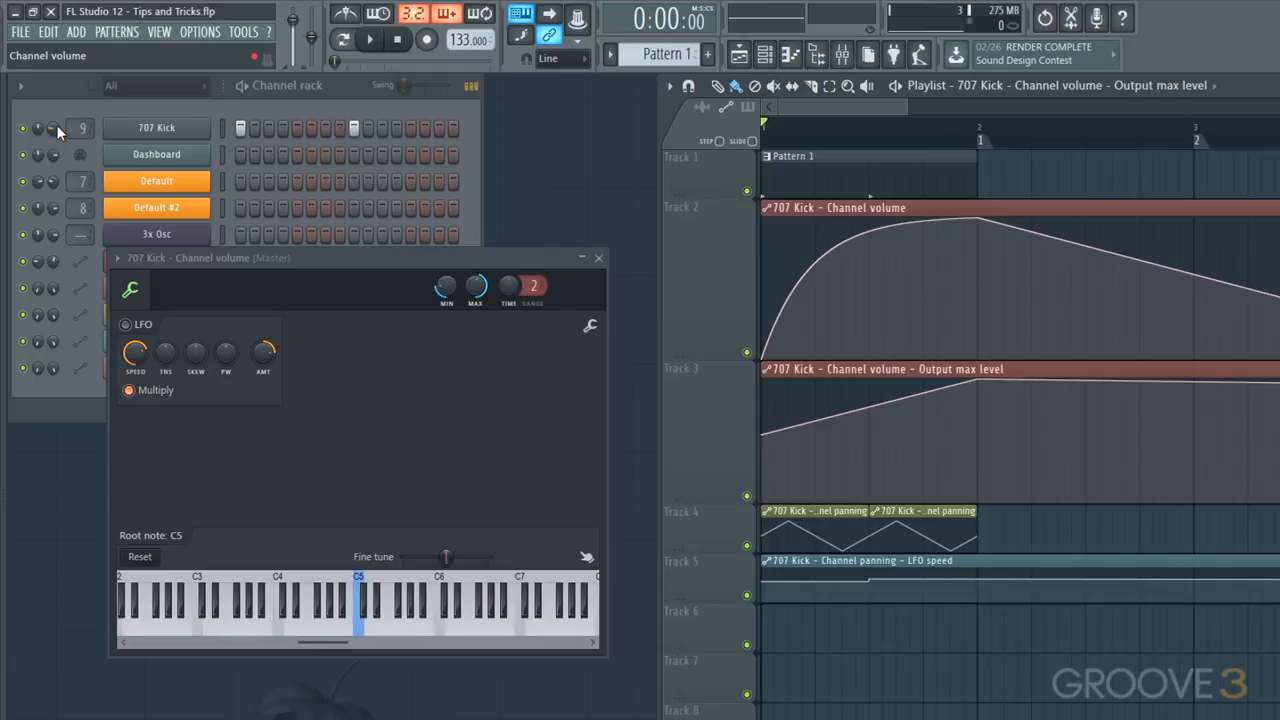
right_click(52, 128)
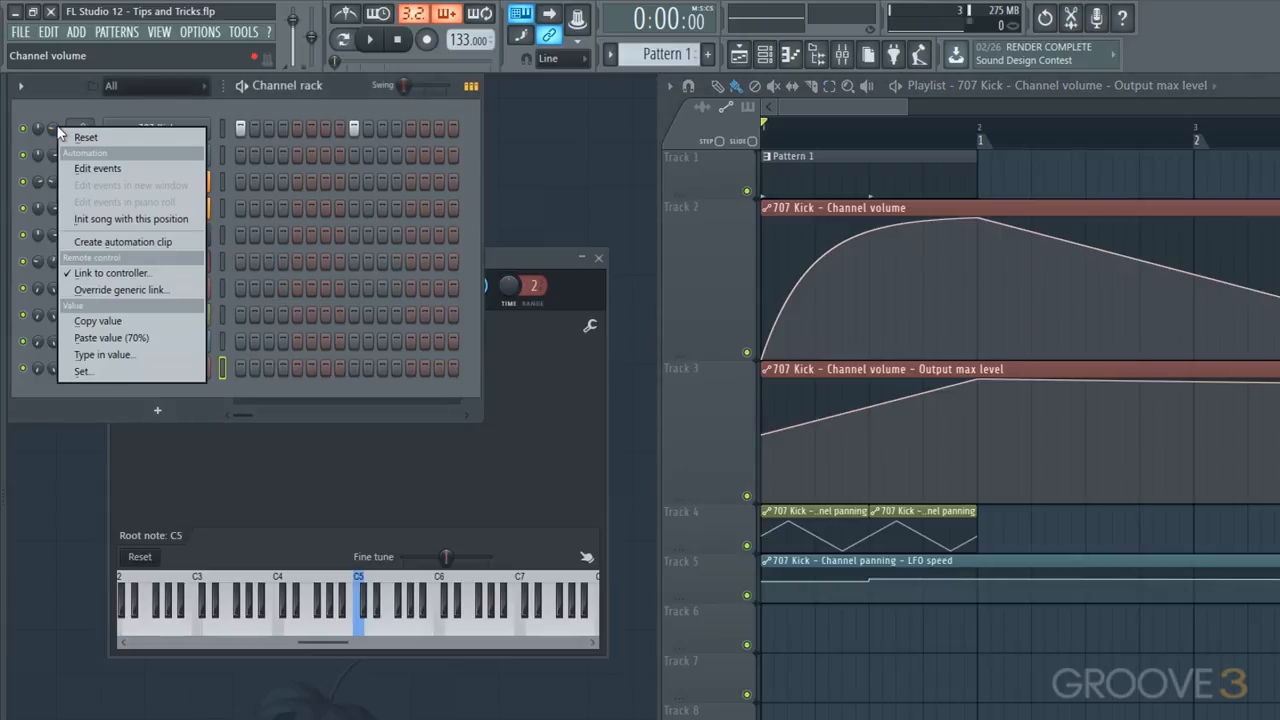
mouse_move(112, 272)
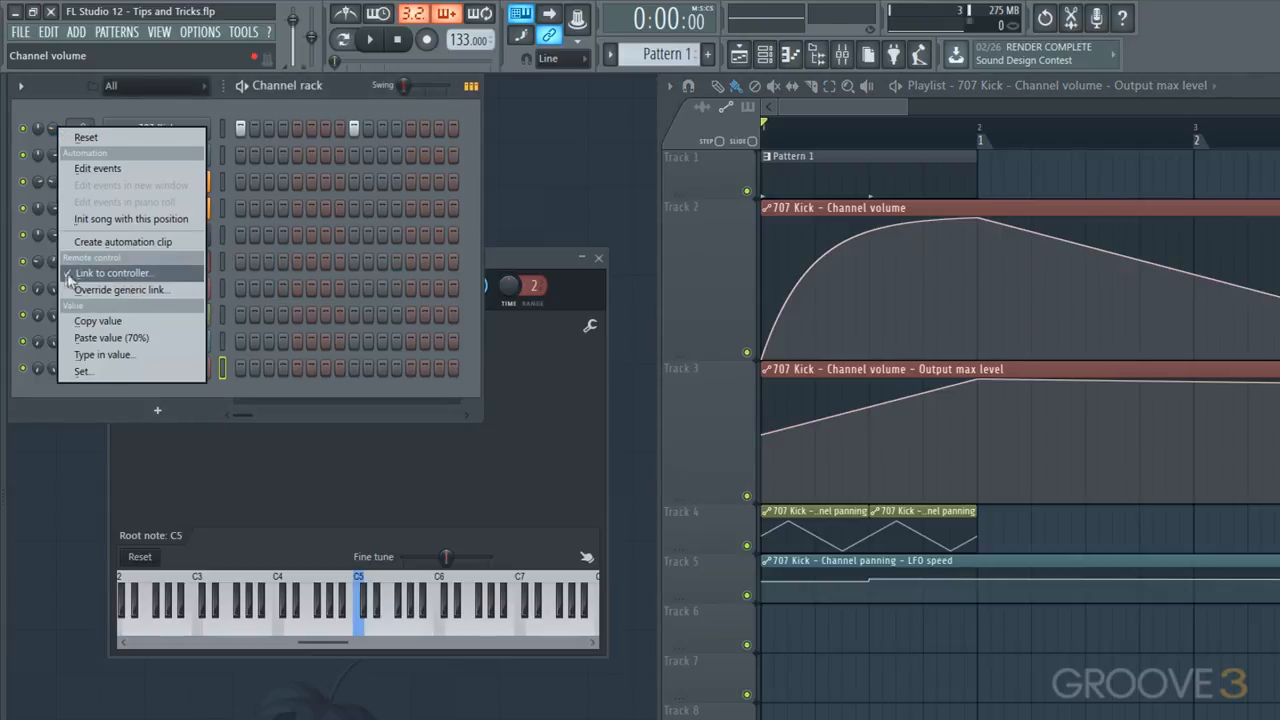
left_click(112, 272)
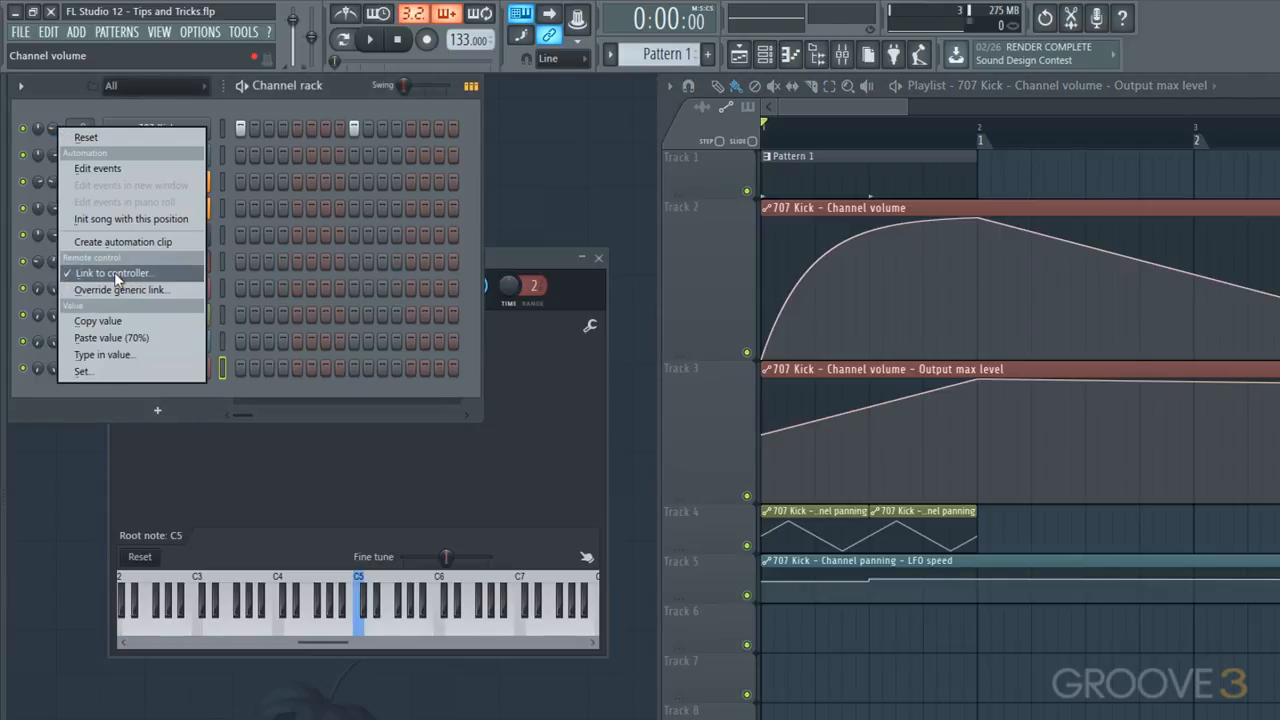
left_click(112, 272)
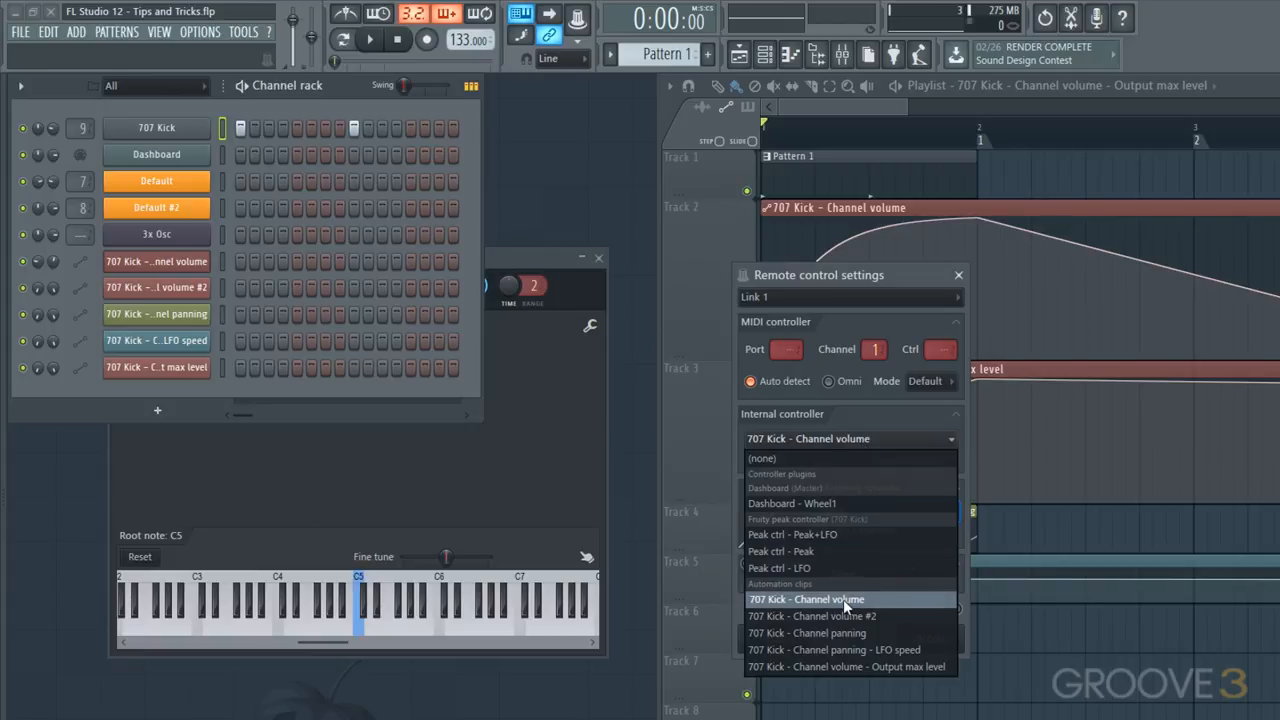
mouse_move(848, 648)
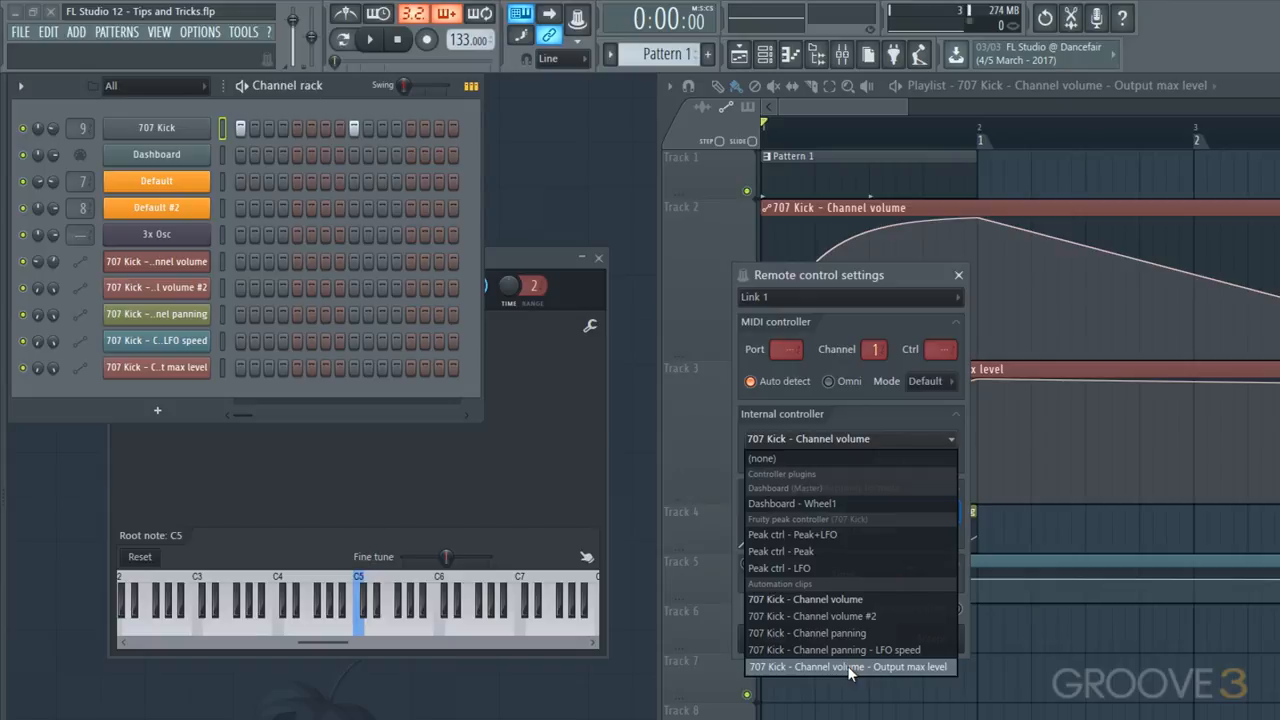
left_click(848, 666)
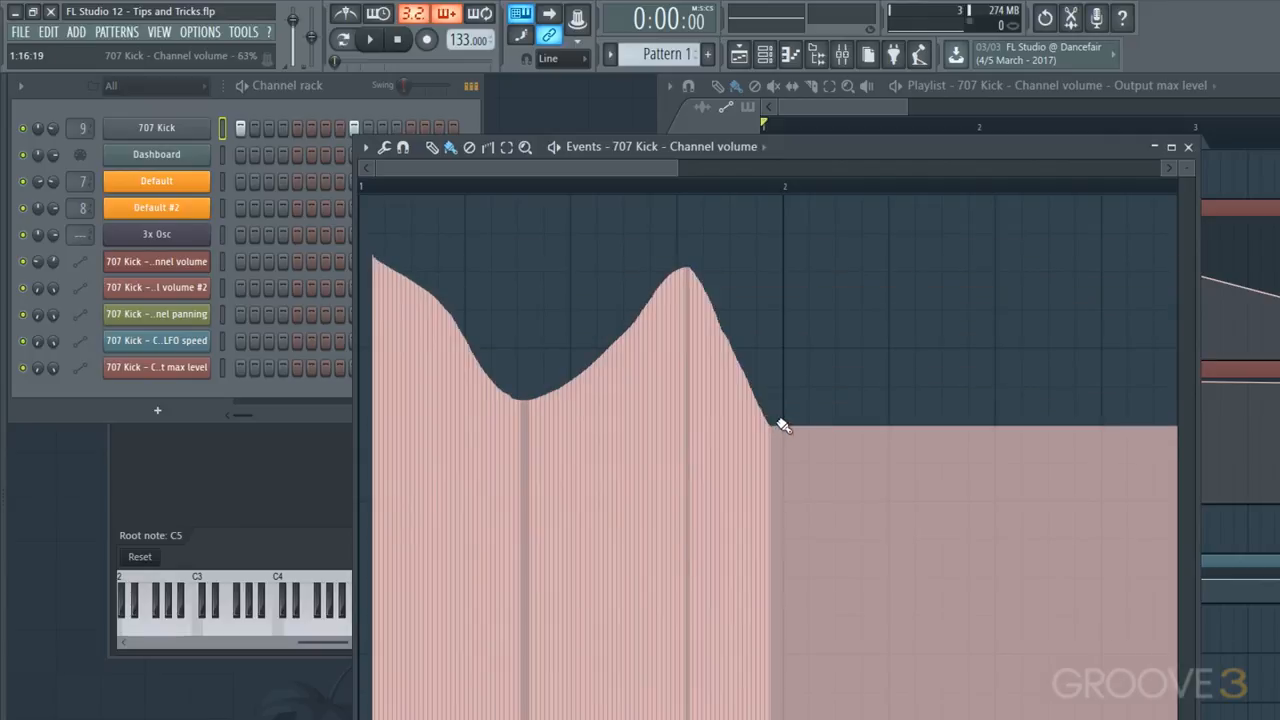
Step: Decimate the drawn Kick volume events via the event editor's options and accept the thinning
left_click(366, 148)
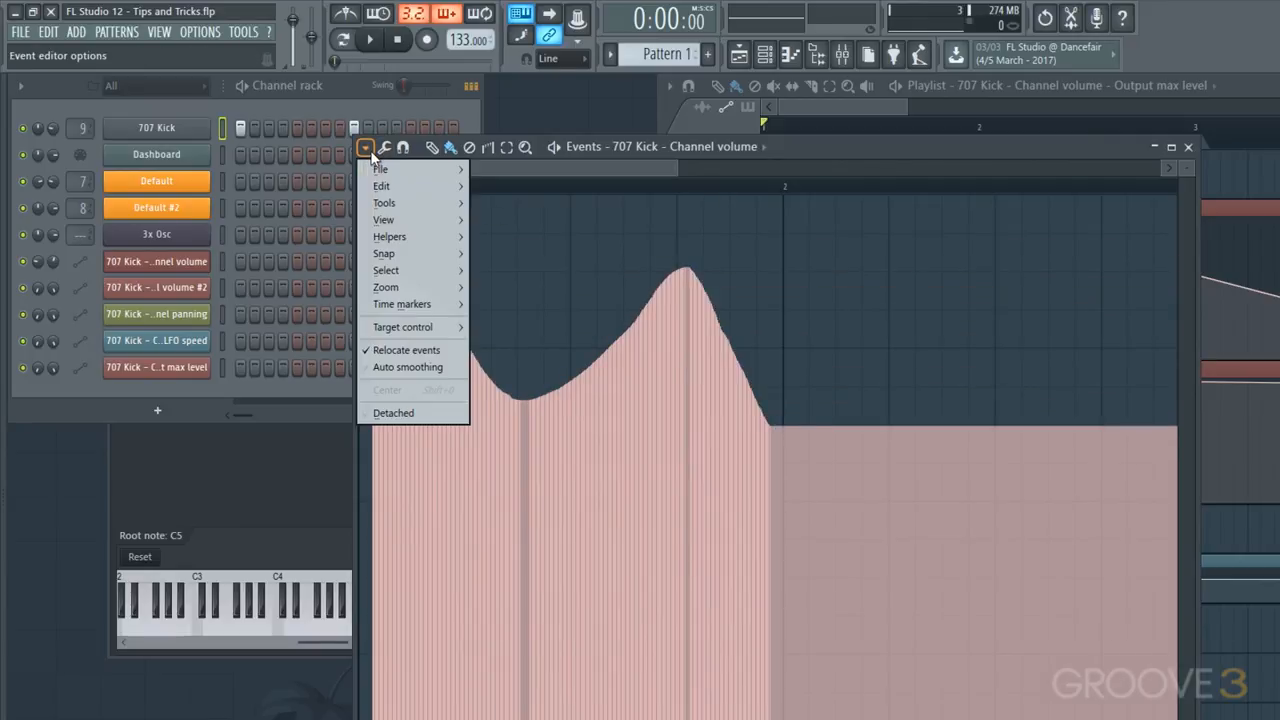
mouse_move(382, 186)
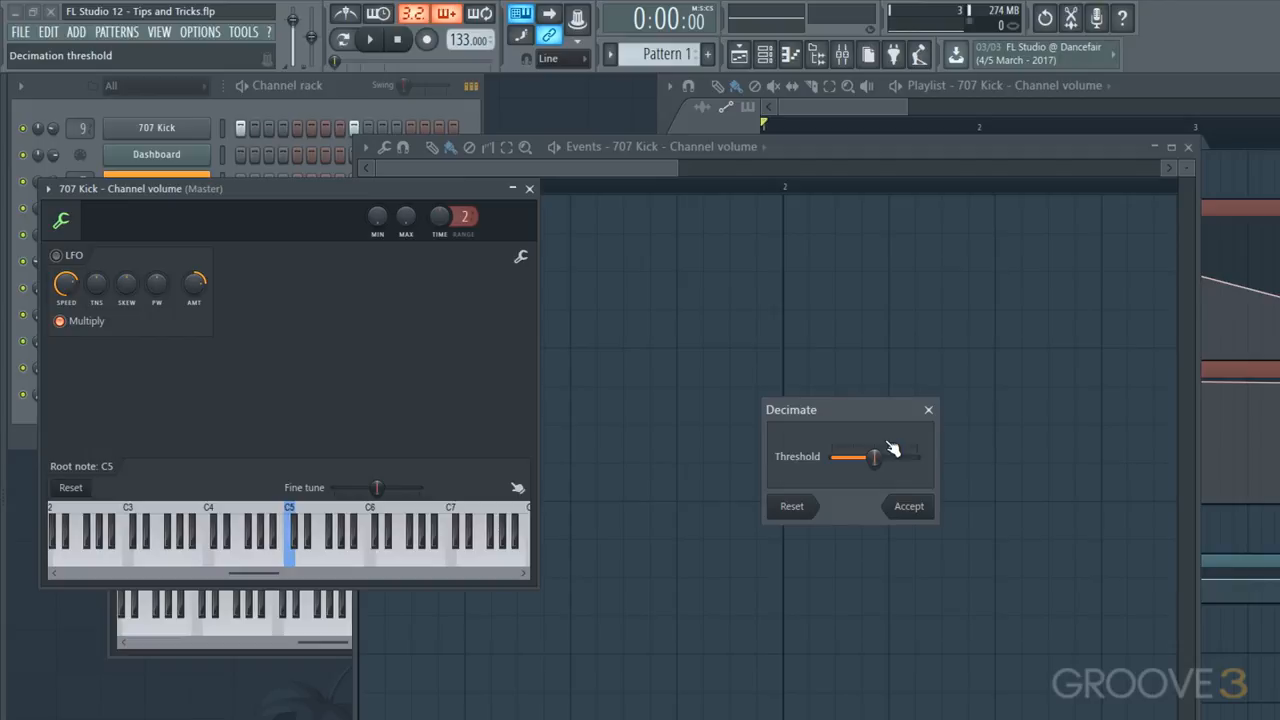
left_click(908, 504)
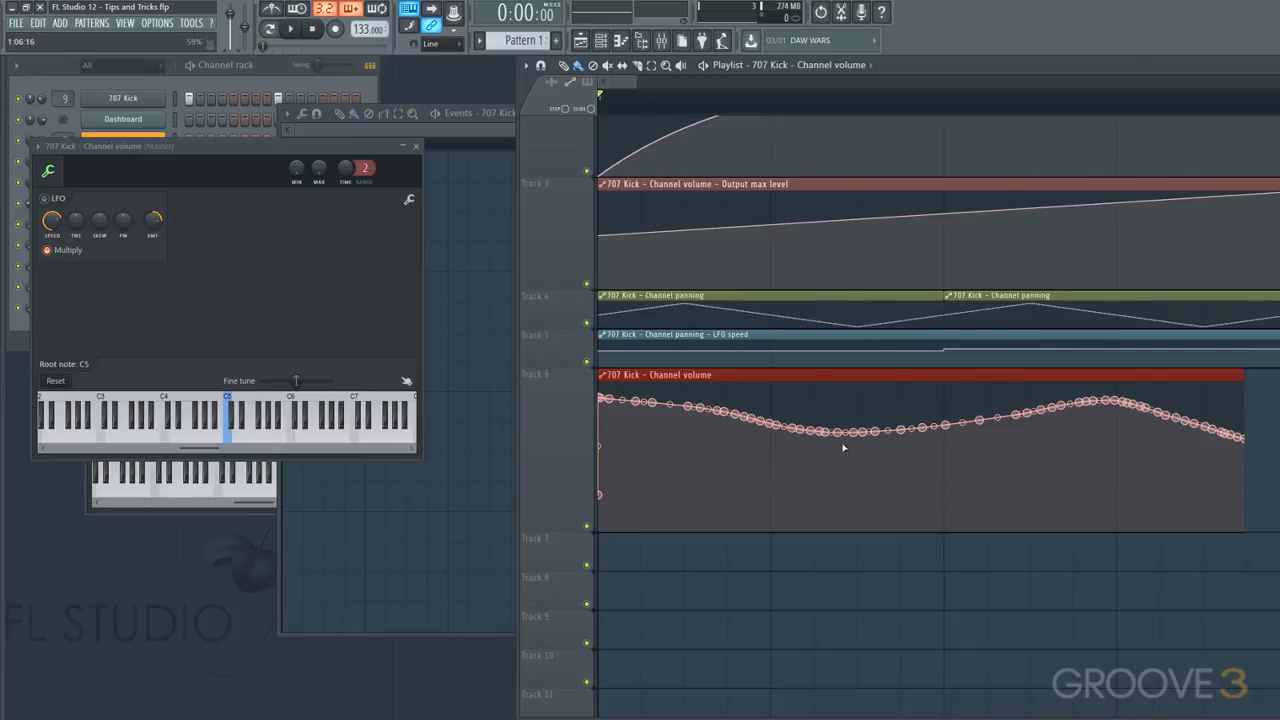
Step: Drag one point of the new 707 Kick volume clip down into a sharp dip
left_click_drag(824, 432, 824, 510)
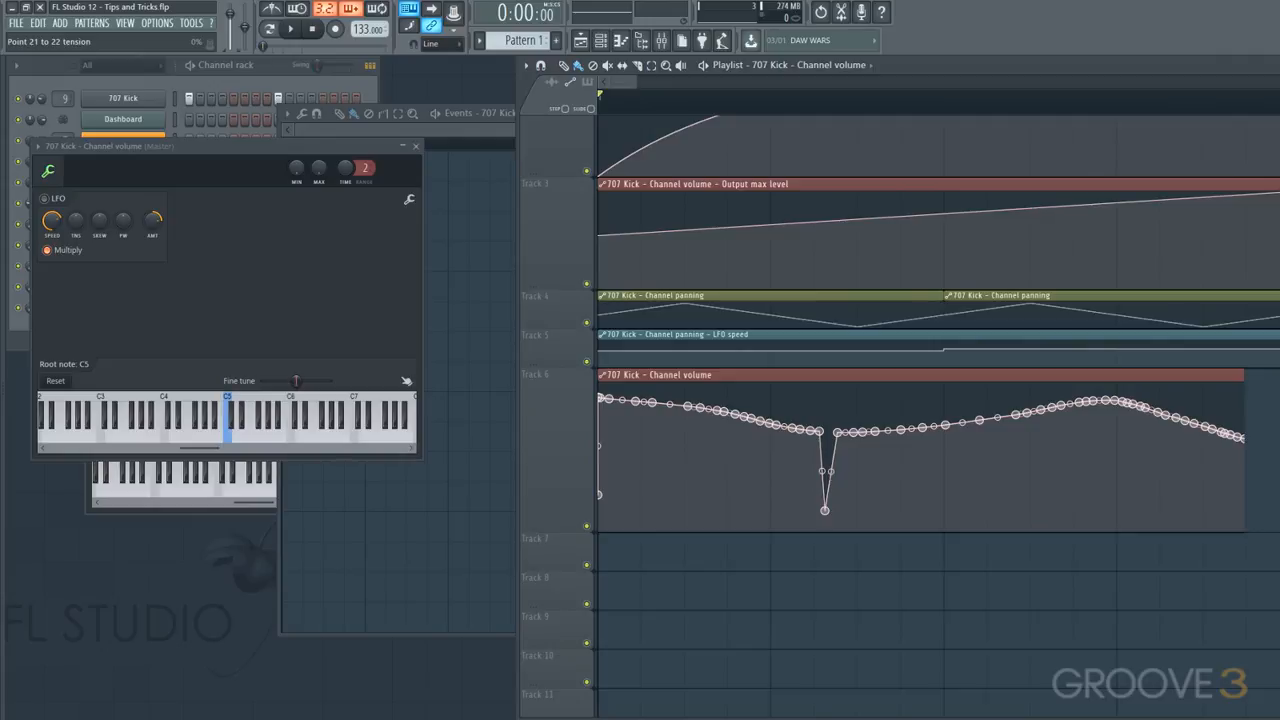